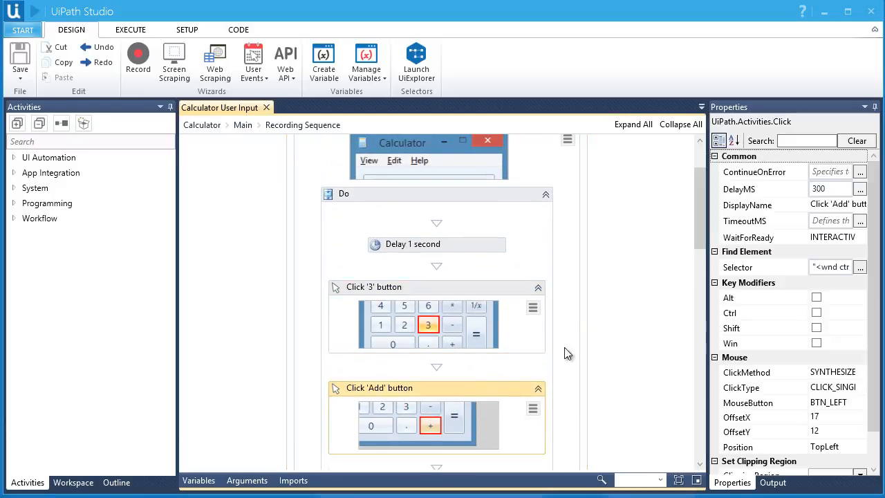
Scroll the recorded sequence and show the Variables panel listing Calc, result and stringMessageBox2.
scroll("down", 3)
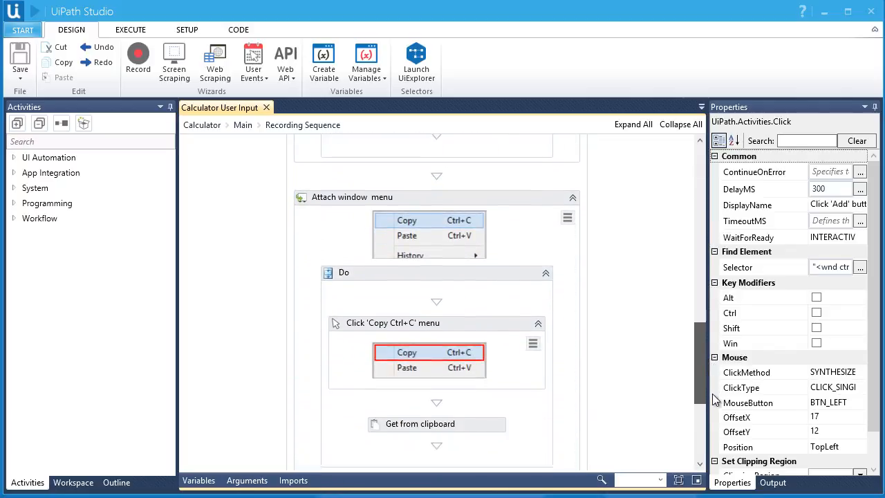
scroll("down", 3)
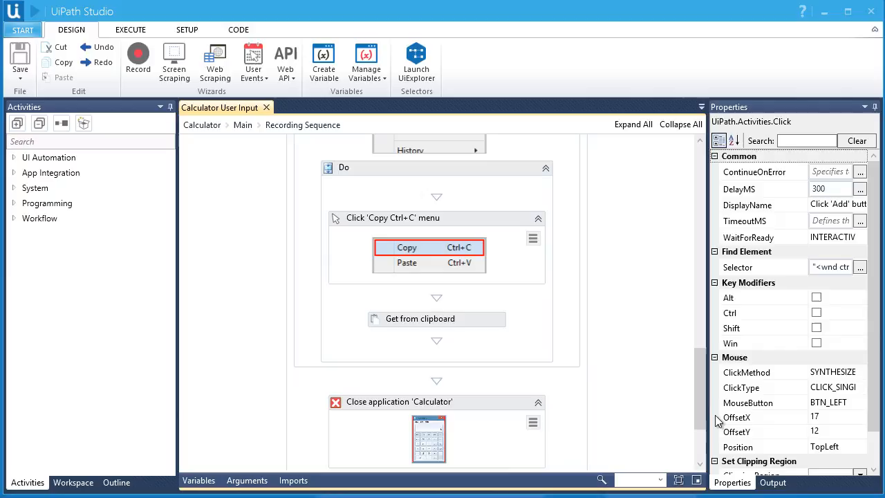
mouse_move(502, 319)
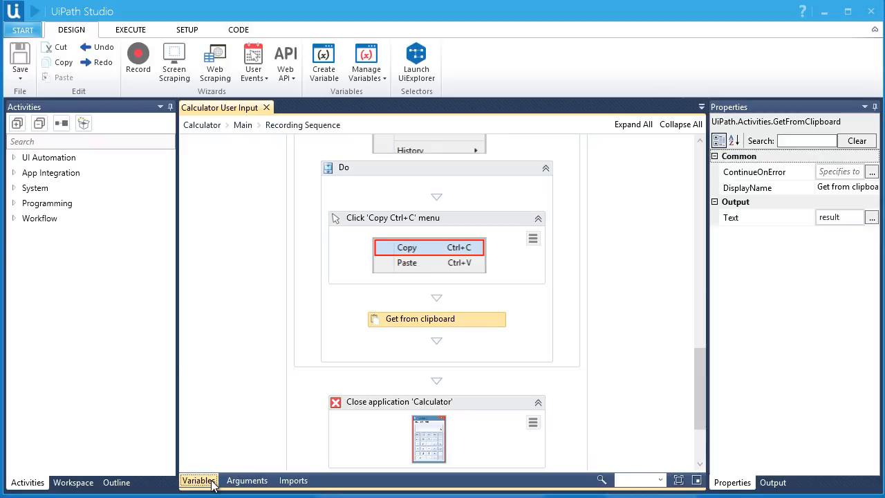
left_click(199, 480)
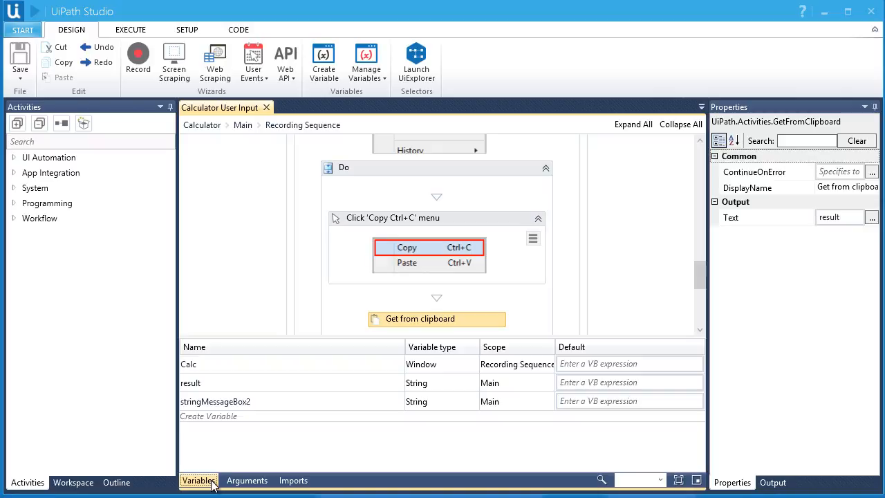
left_click(130, 29)
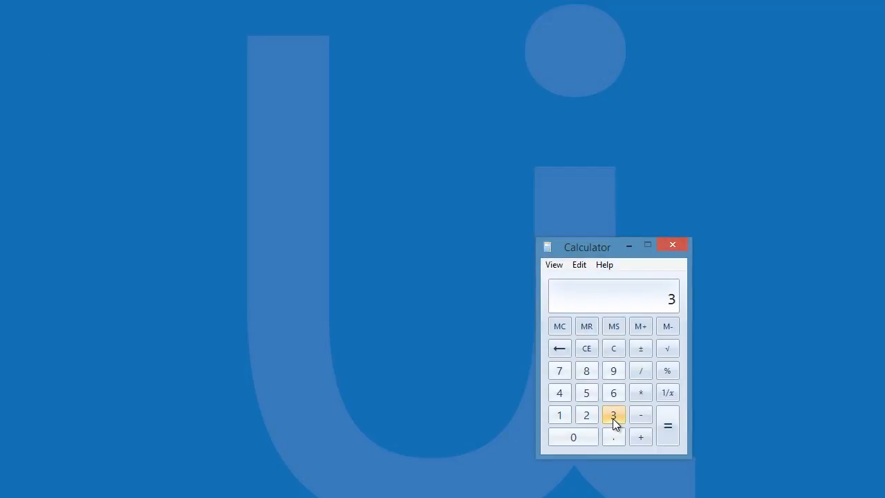
Watch the recorded 3 + 5 run in Calculator and view the message showing 8.
left_click(578, 264)
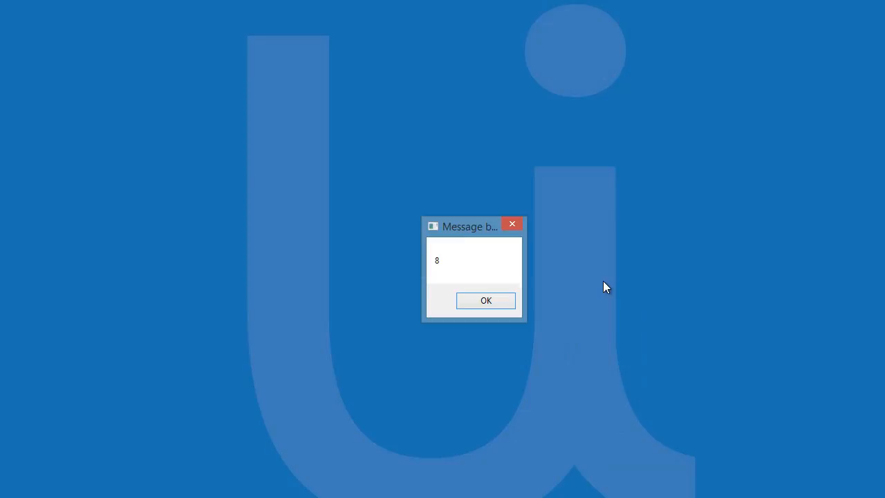
left_click(486, 300)
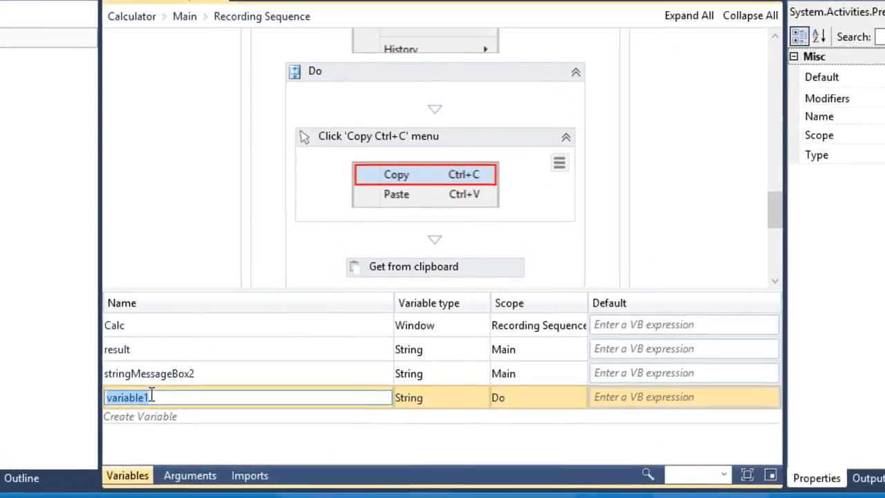
Name the new String variables Number1, Number2 and SelectedOperator in the Variables panel.
type("Number1")
type("Number2")
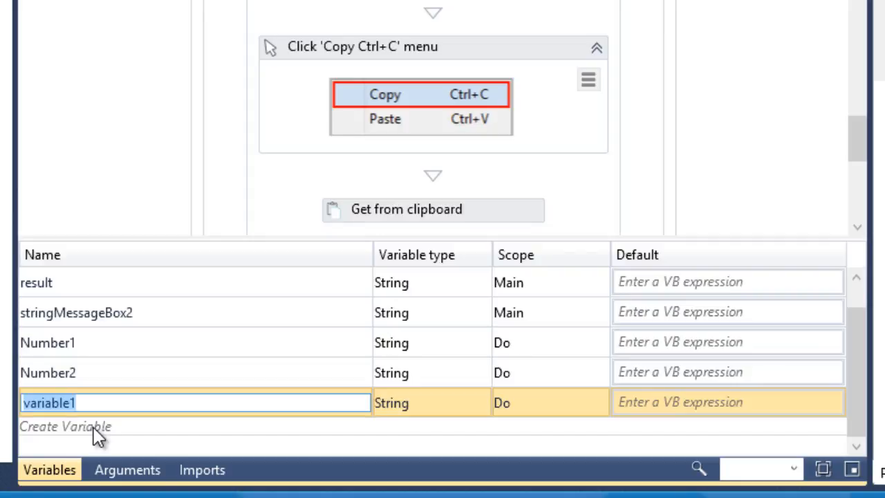
type("Operator")
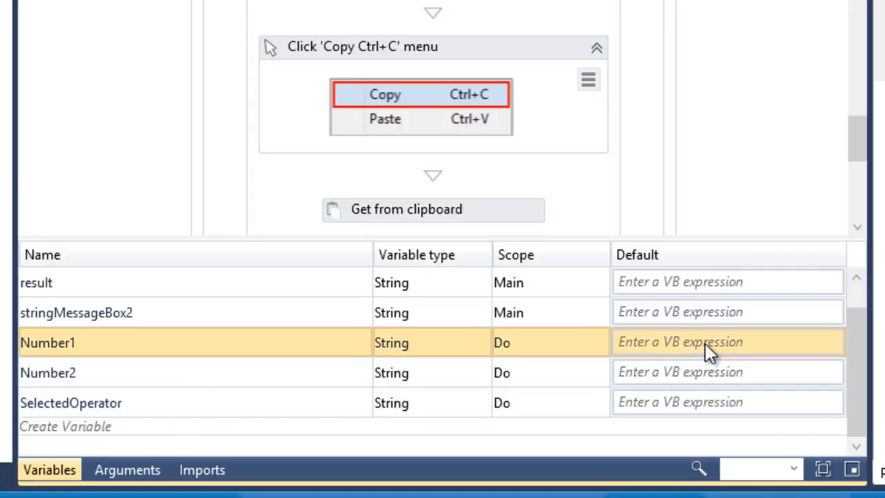
Enter default values "123" for Number1, "456" for Number2, and "+" as the operator.
left_click(705, 342)
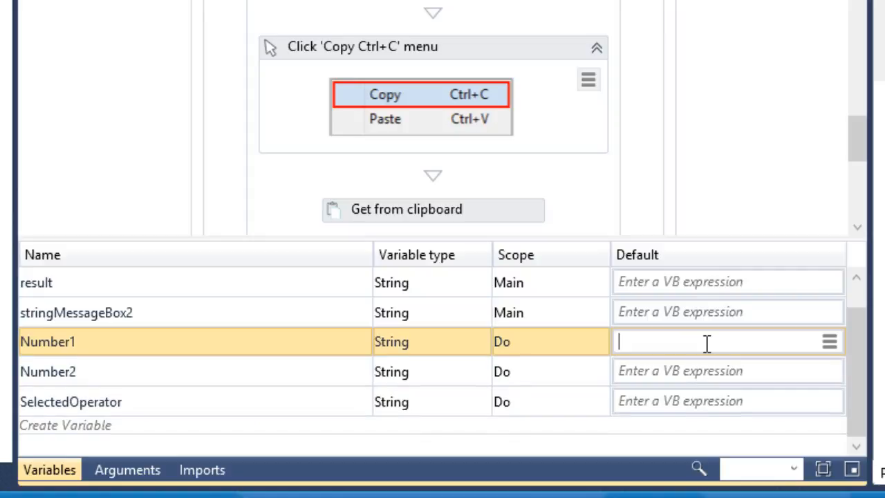
type("\"123\"")
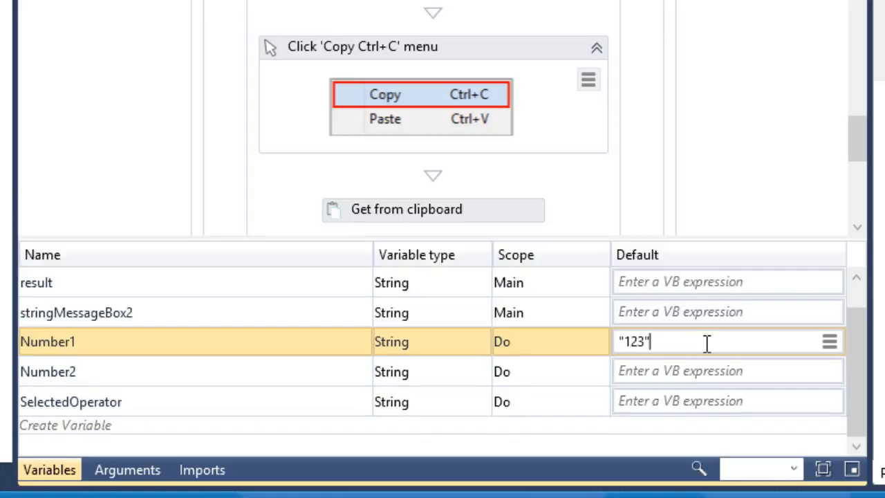
left_click(691, 371)
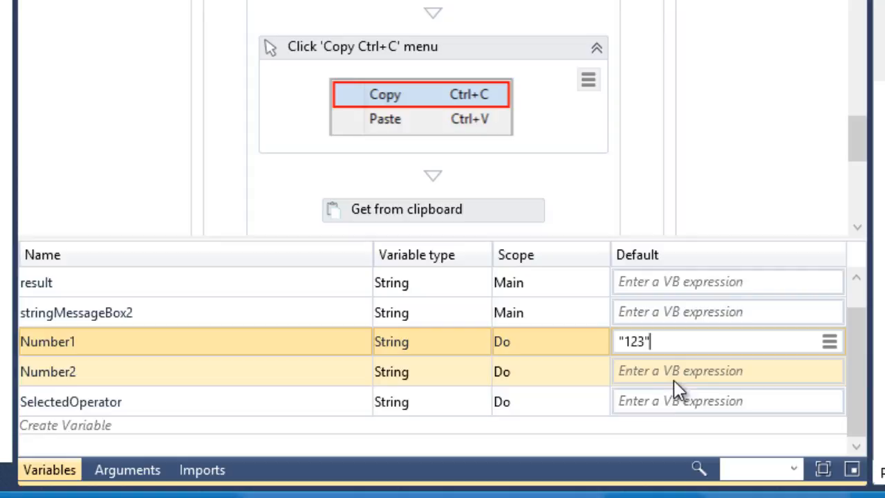
type("\"456\"")
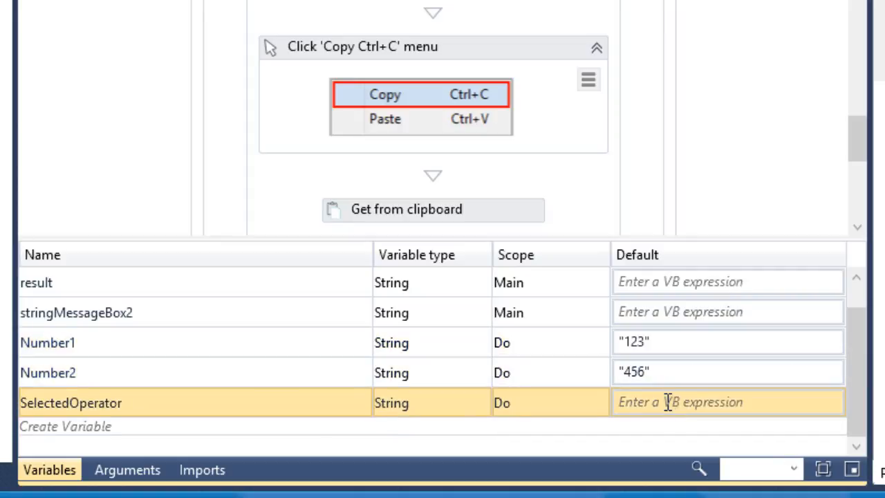
type("\"+\"")
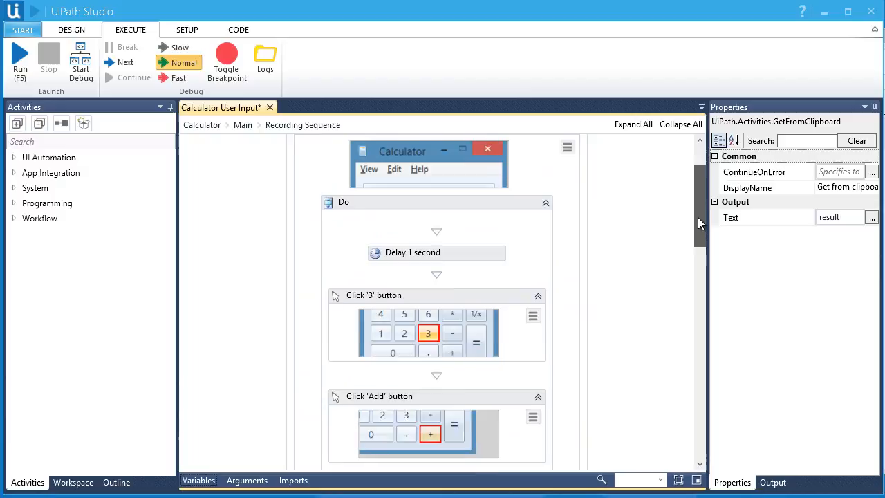
Delete the recorded Click '3' button step from the Do sequence.
scroll("down", 3)
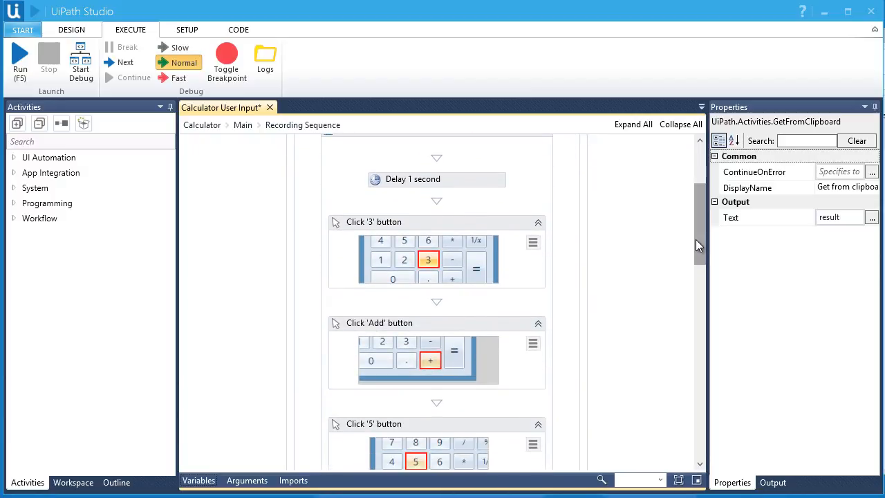
mouse_move(689, 235)
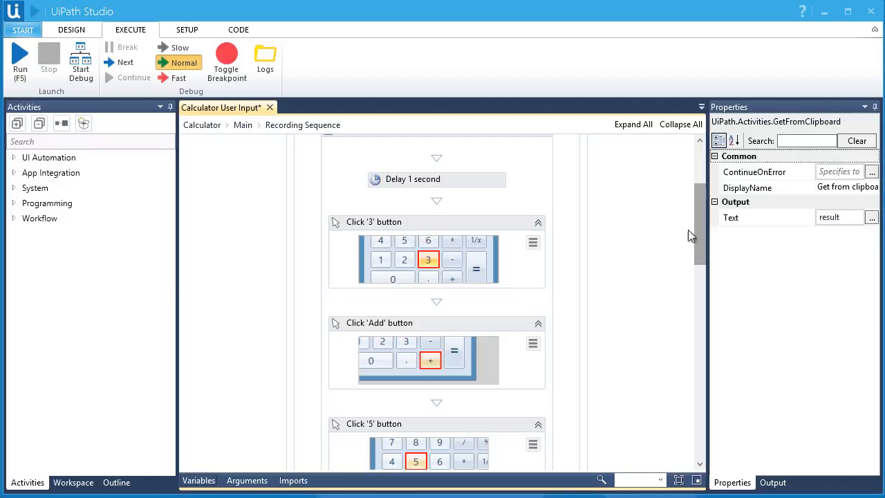
left_click(373, 221)
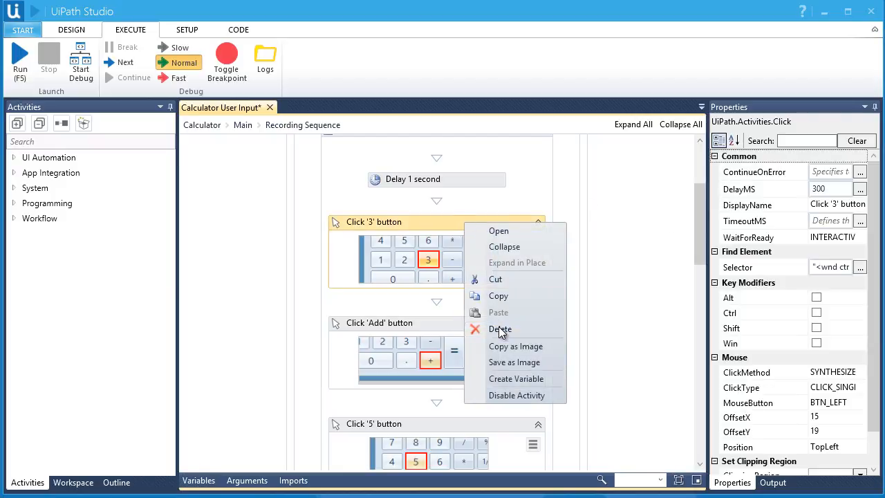
left_click(500, 329)
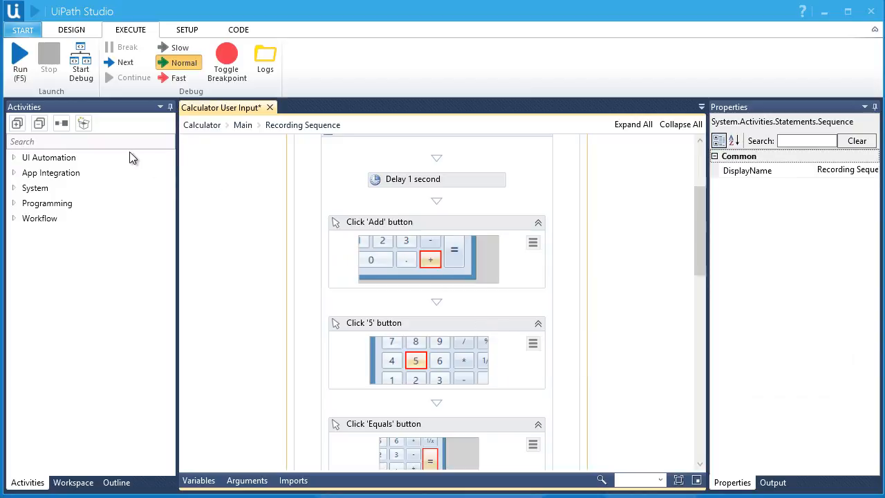
Search Activities for 'type' and add a Type Into activity in its place.
left_click(90, 141)
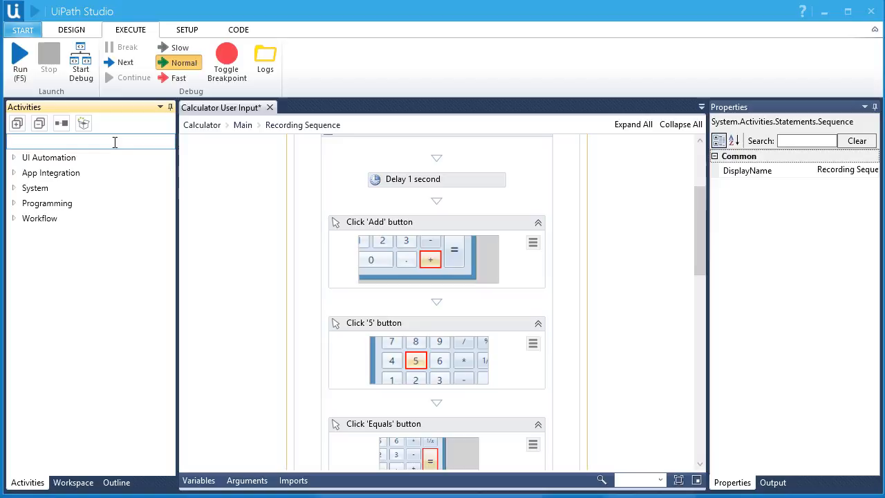
type("type")
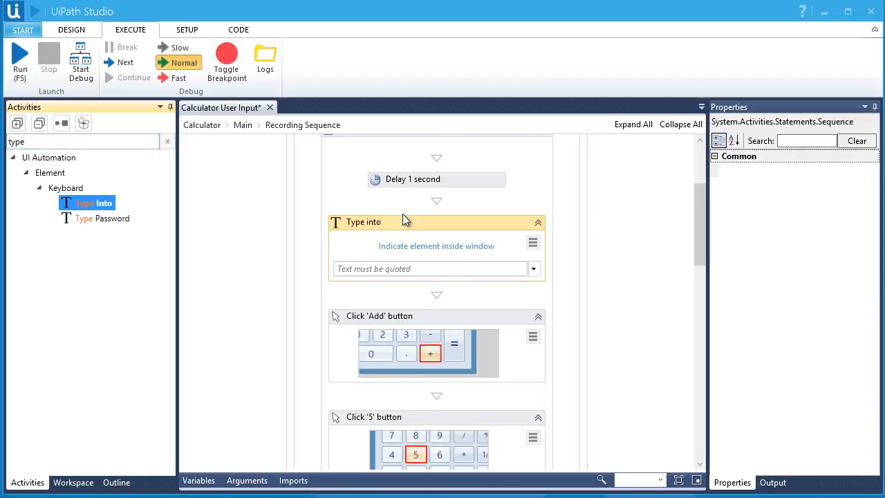
left_click(363, 221)
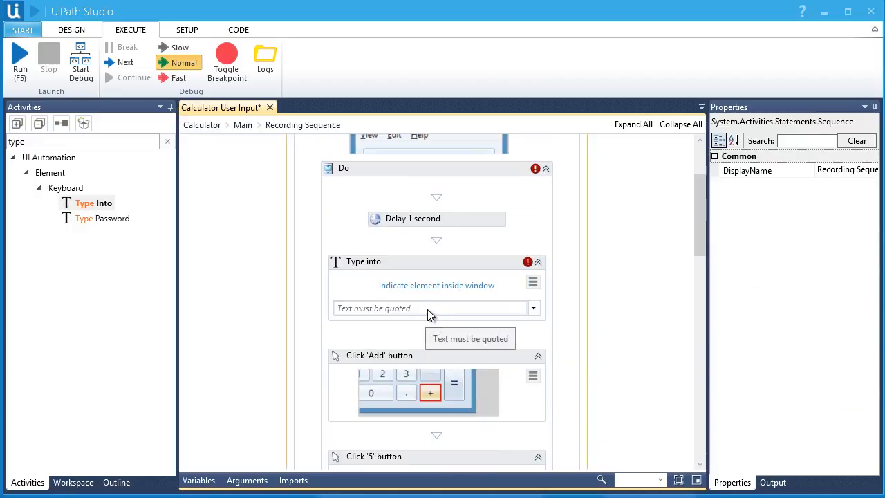
Set the Type Into text to Number1 and DelayBetweenKeys to 500.
left_click(363, 262)
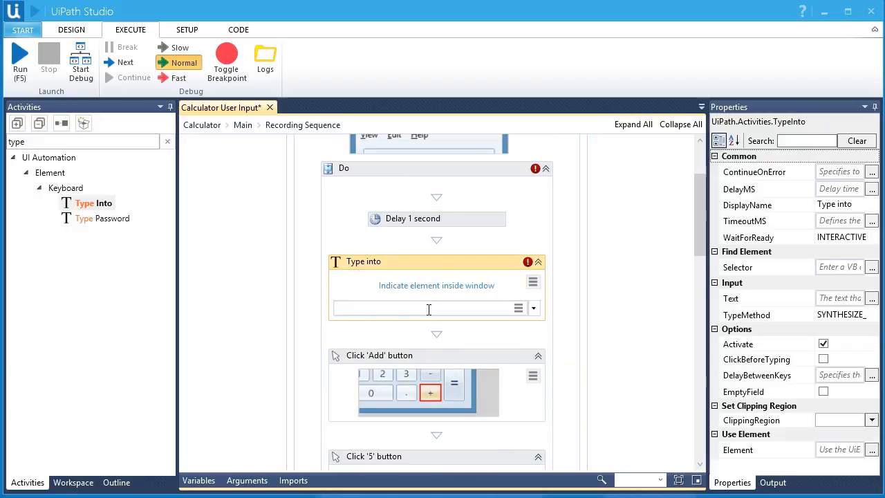
type("Number")
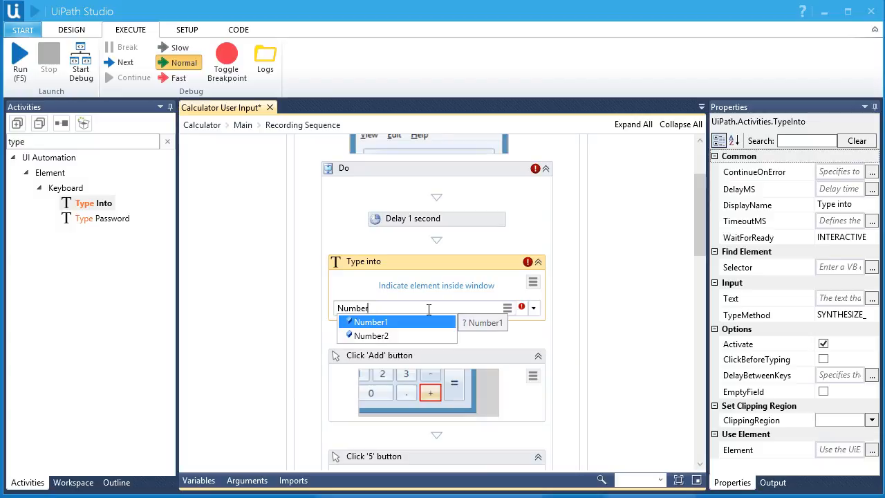
left_click(370, 321)
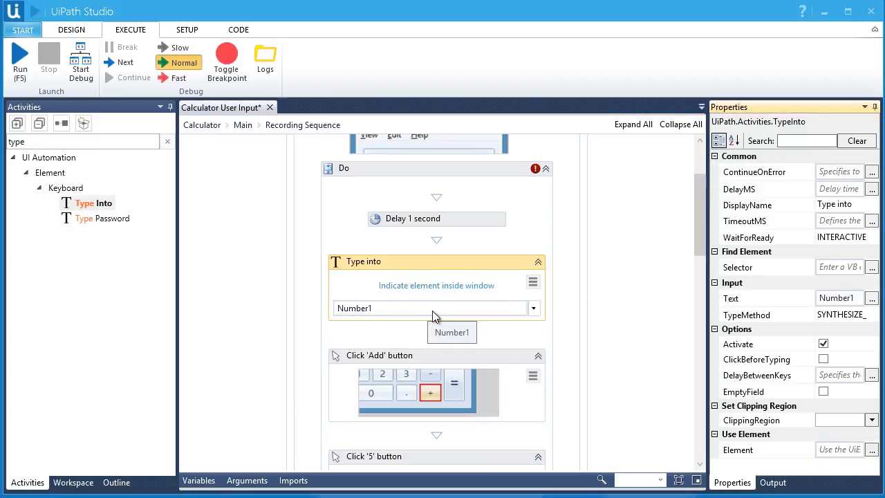
mouse_move(872, 392)
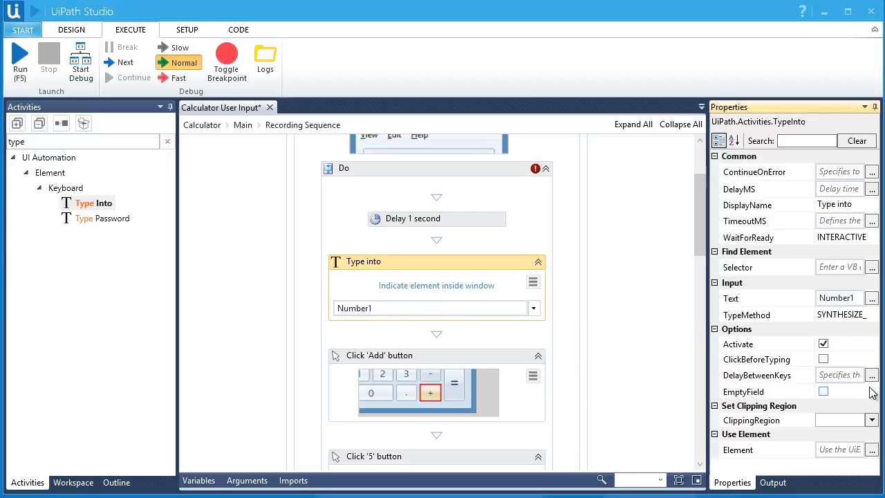
left_click(872, 375)
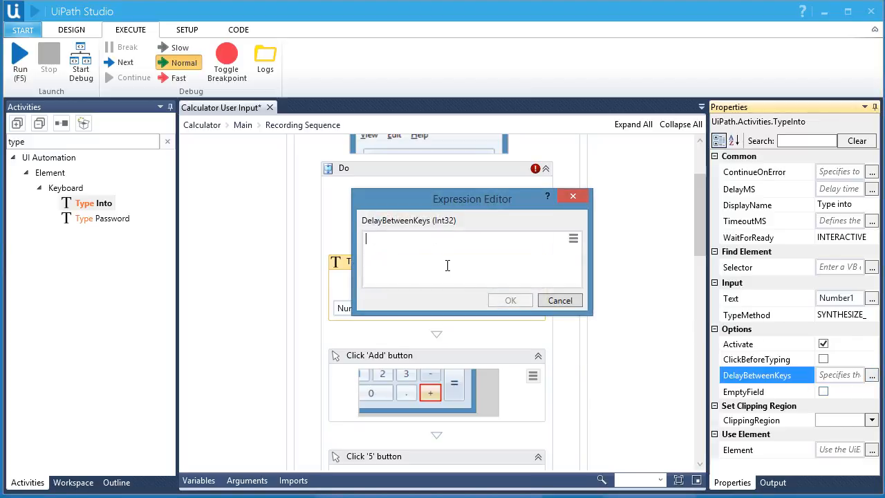
type("500")
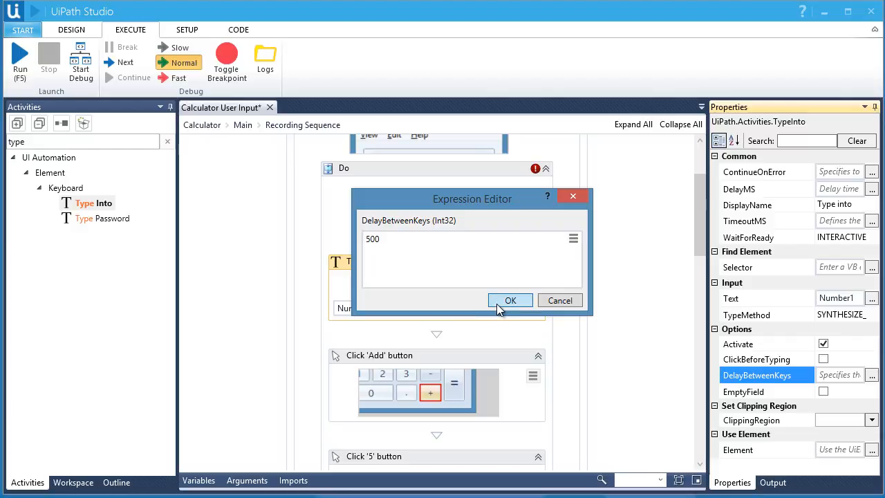
left_click(510, 300)
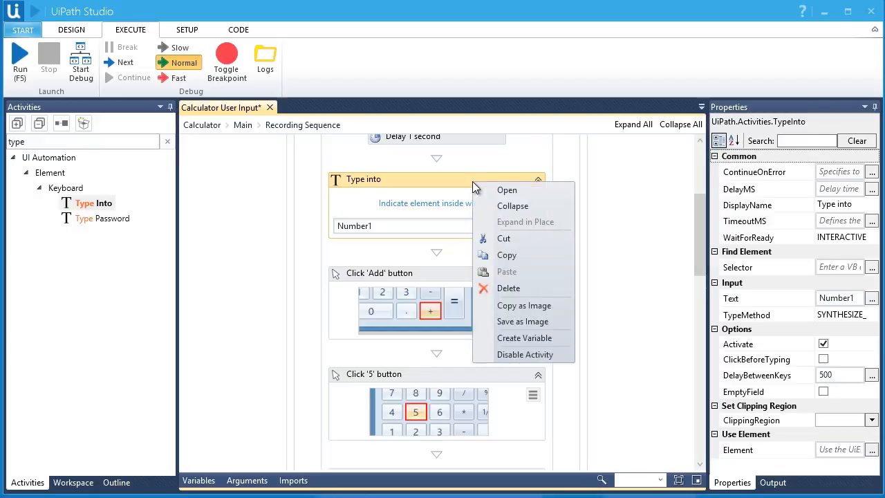
Copy the Type Into Number1 step and paste it after Click 'Add' button.
left_click(514, 258)
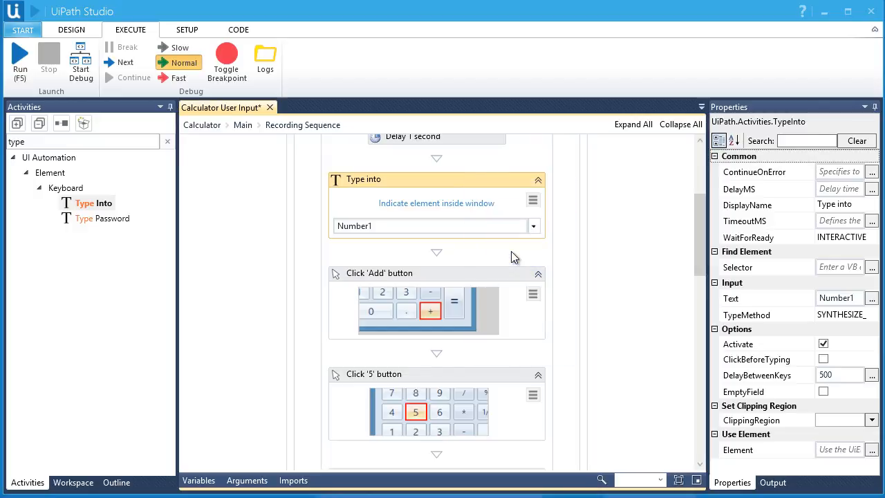
mouse_move(488, 364)
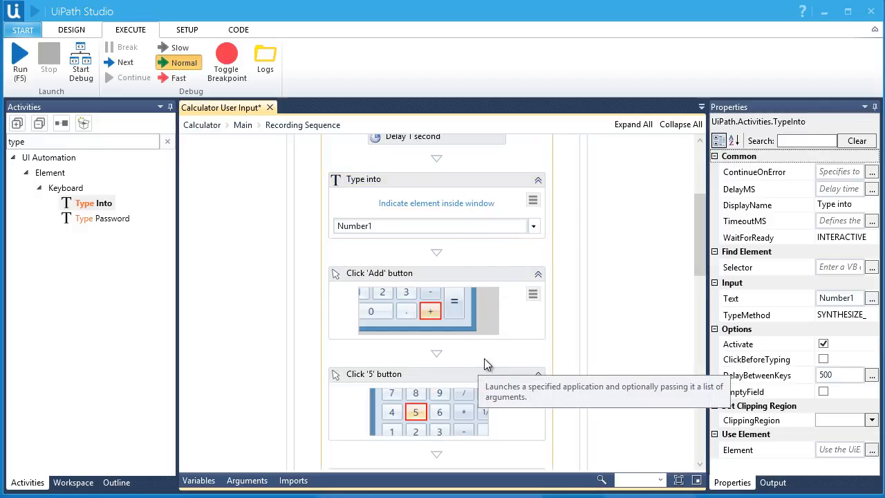
right_click(436, 194)
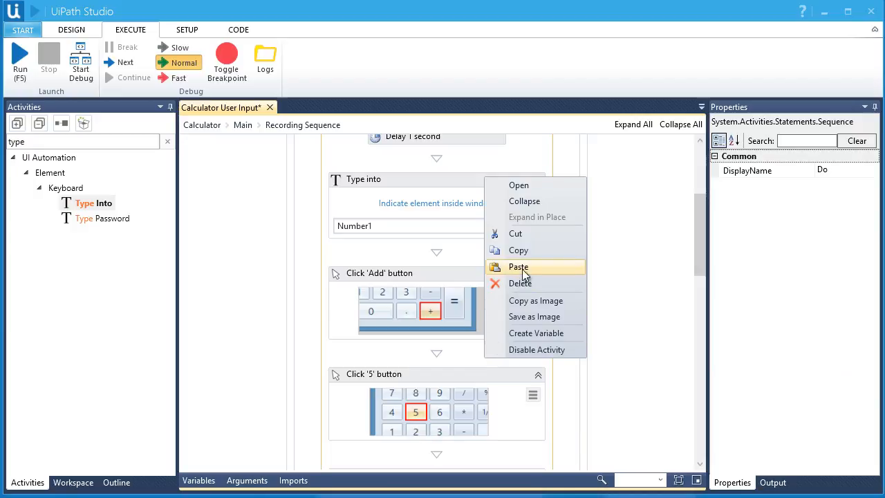
left_click(517, 267)
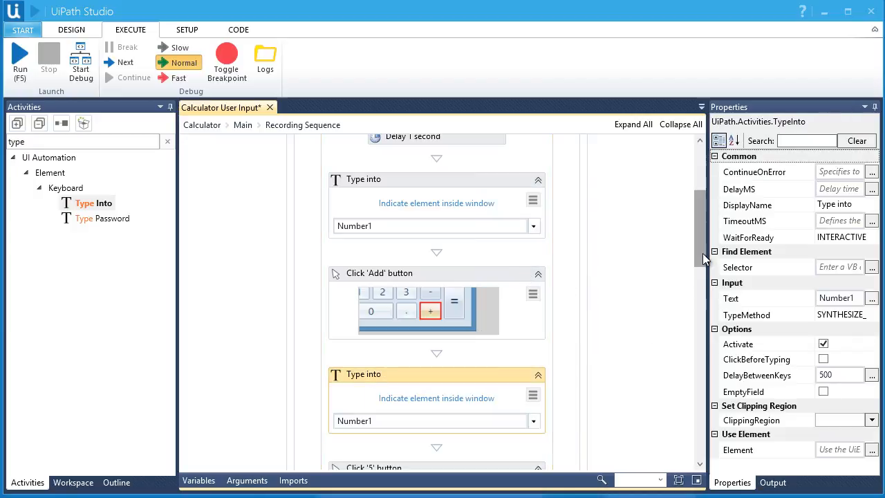
Delete the Click '5' button step and clear the selection.
scroll("down", 3)
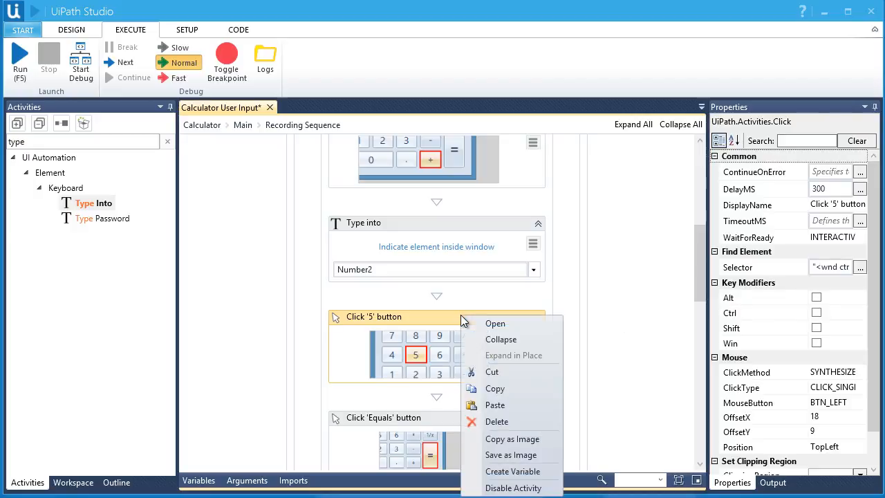
left_click(496, 421)
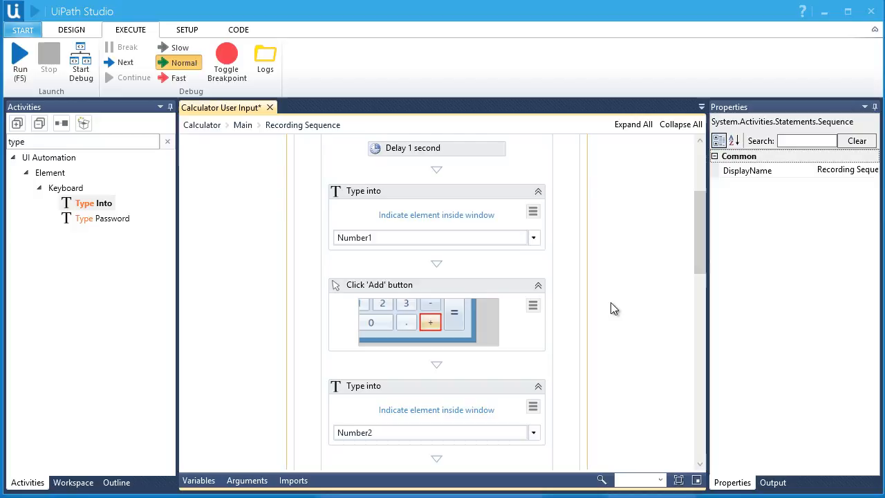
left_click(83, 142)
type("if")
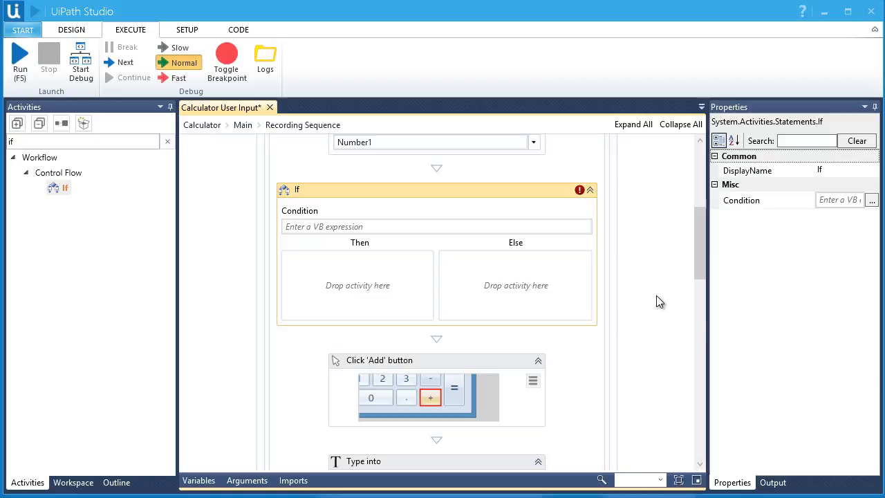
Set the If condition to SelectedOperator = "+".
left_click(425, 226)
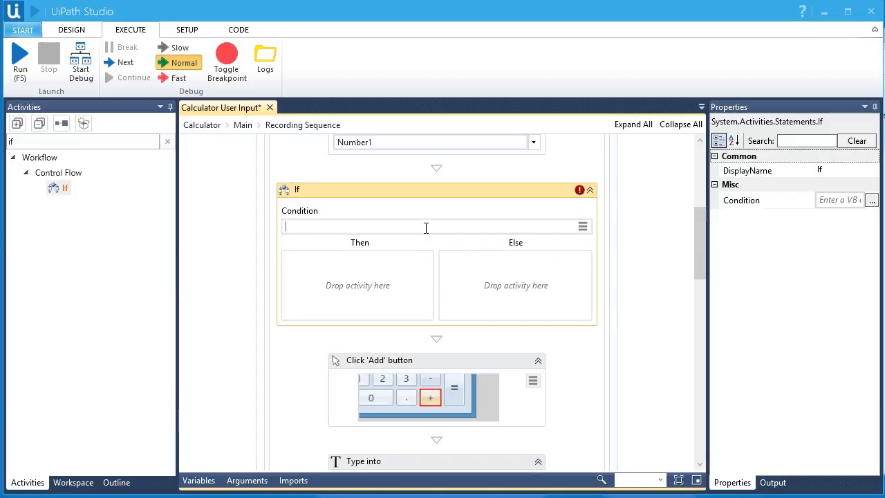
type("Se")
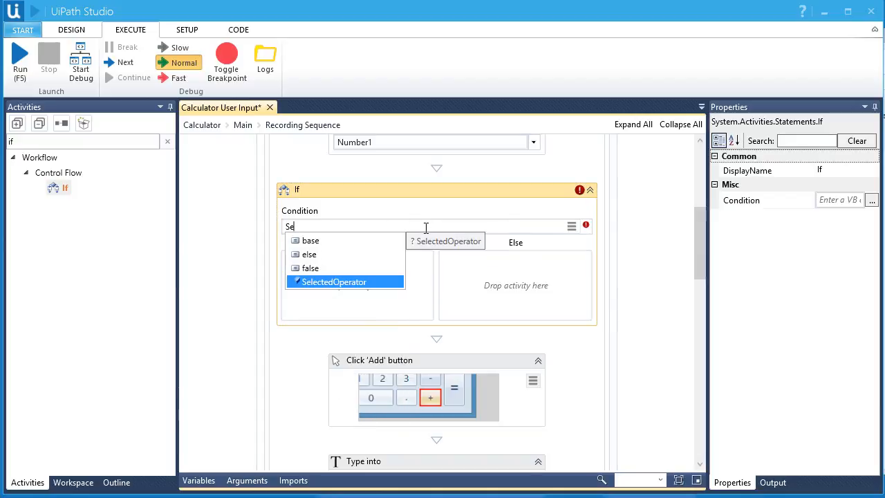
left_click(334, 282)
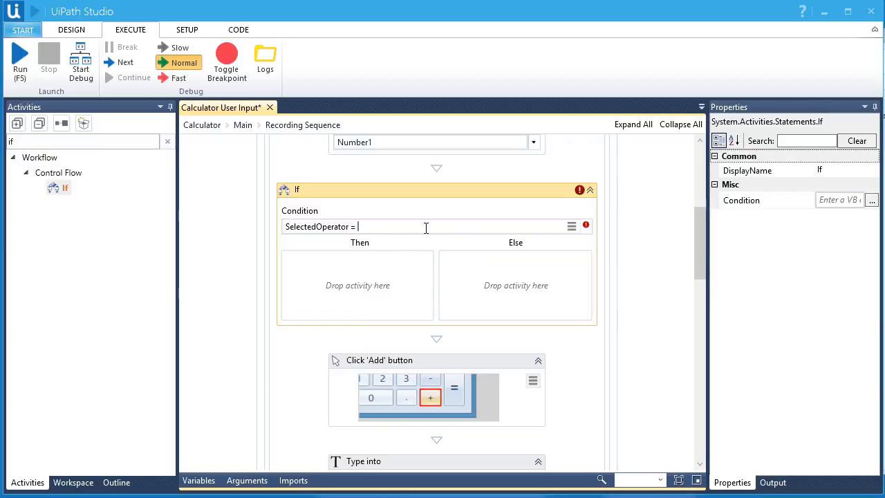
type("\"+")
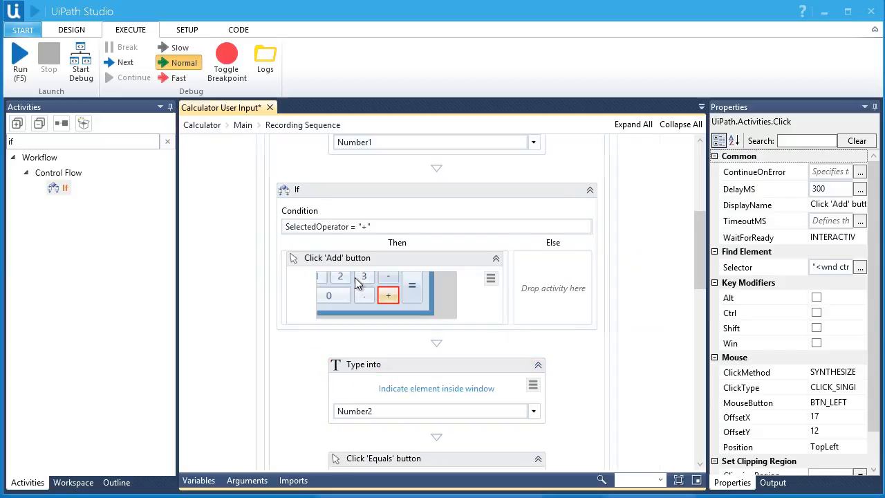
mouse_move(366, 286)
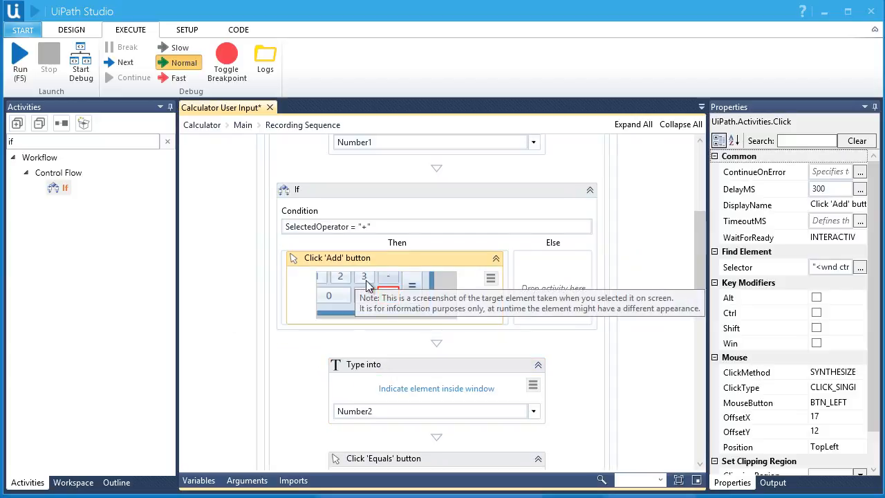
mouse_move(648, 370)
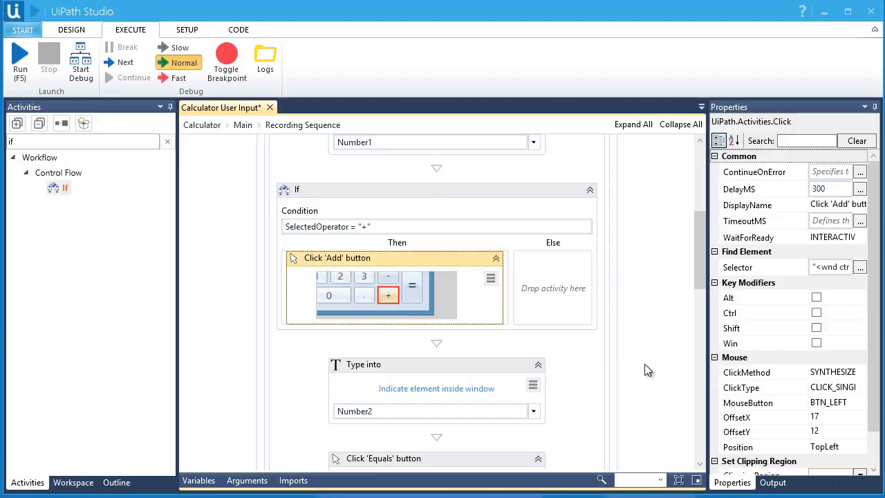
mouse_move(607, 341)
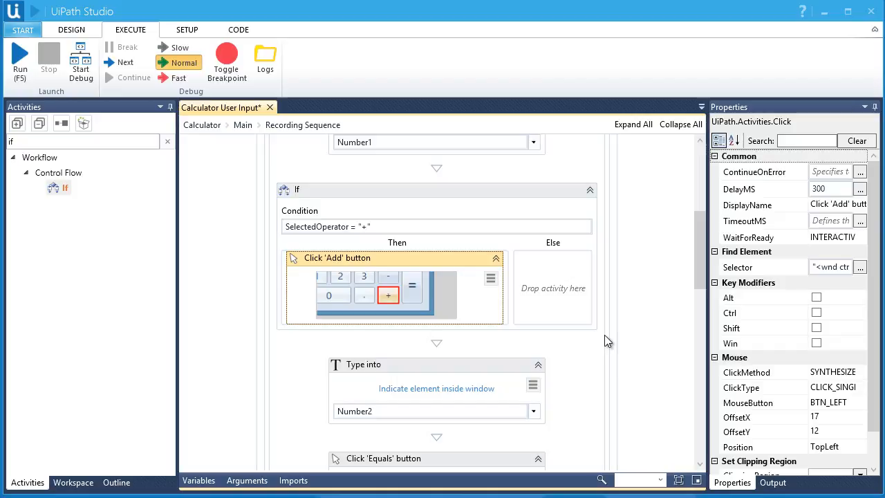
Paste the Add click into Else and re-target it to Calculator's Minus button.
right_click(394, 257)
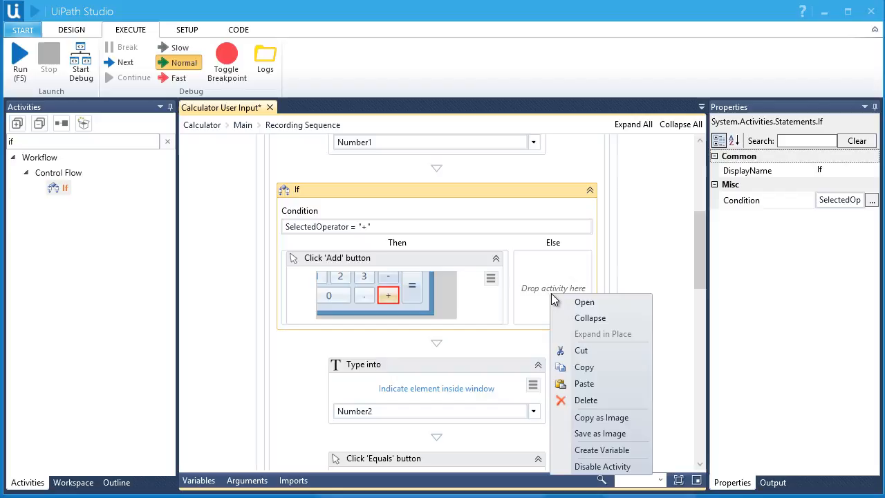
left_click(583, 383)
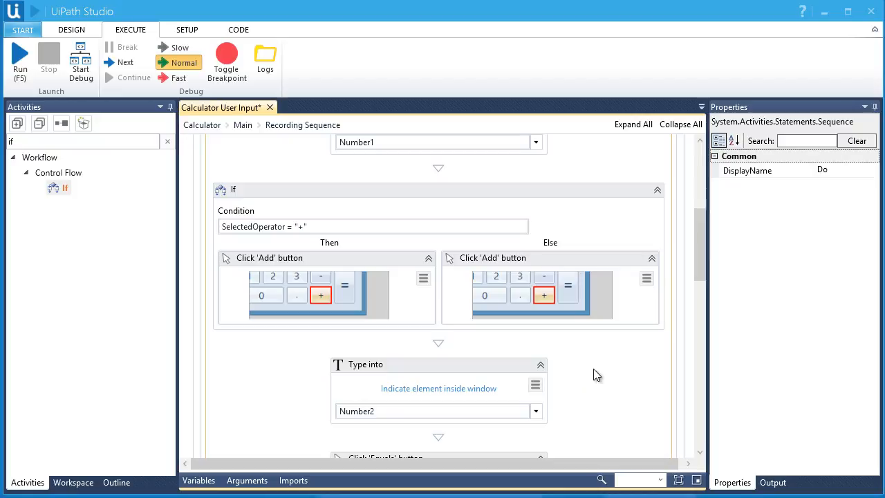
left_click(647, 277)
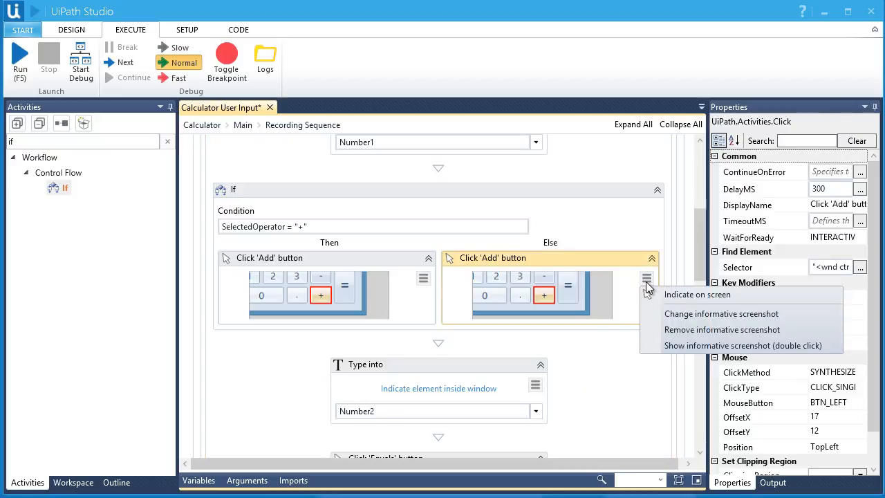
left_click(697, 294)
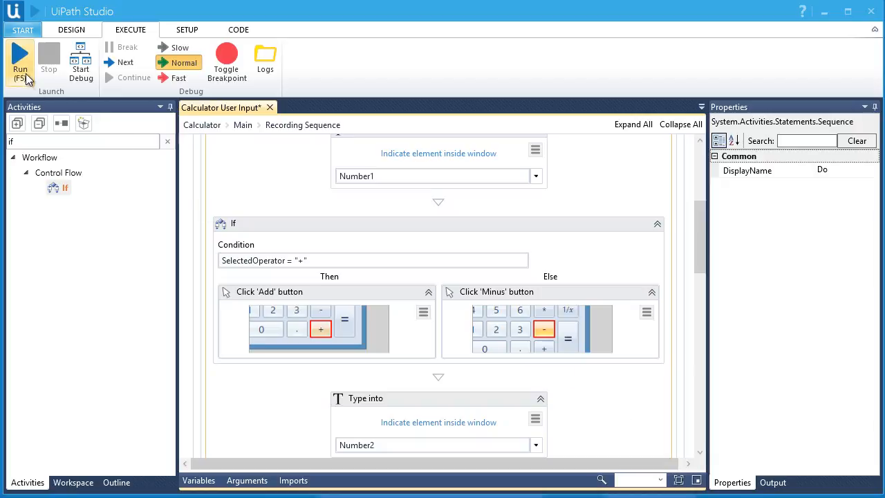
Run the workflow computing 123 + 456 and dismiss the message showing 588.
left_click(20, 62)
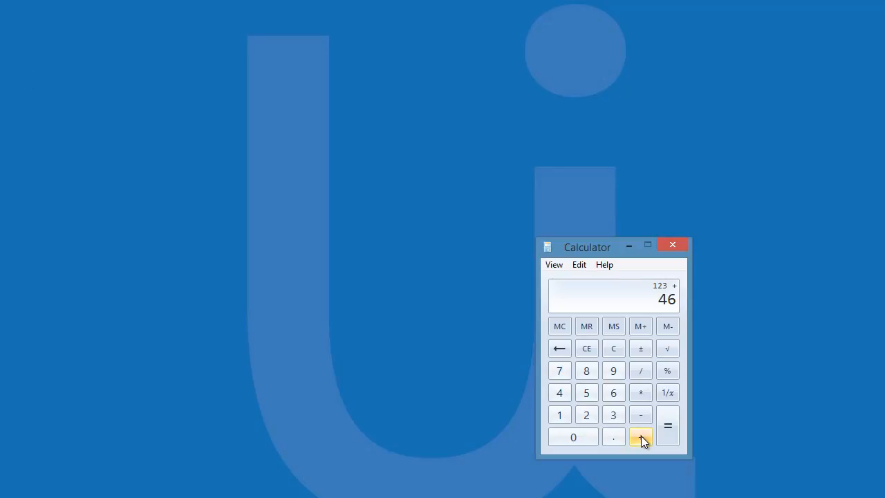
left_click(578, 264)
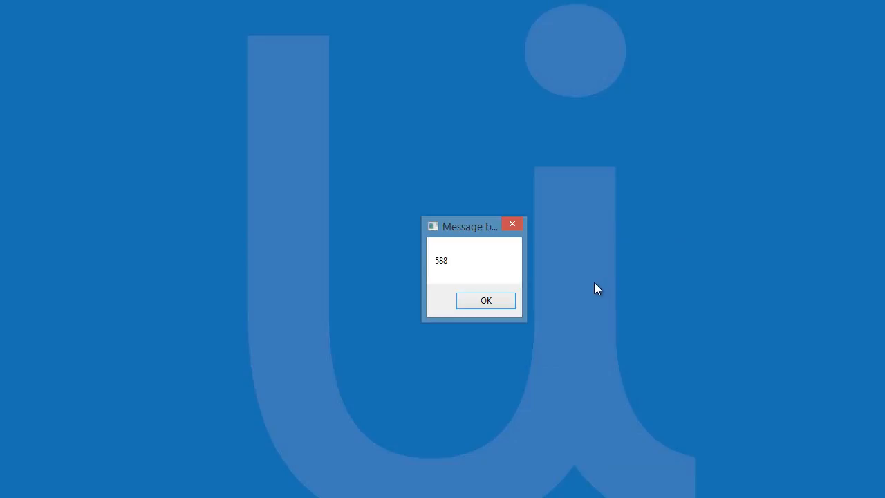
left_click(486, 300)
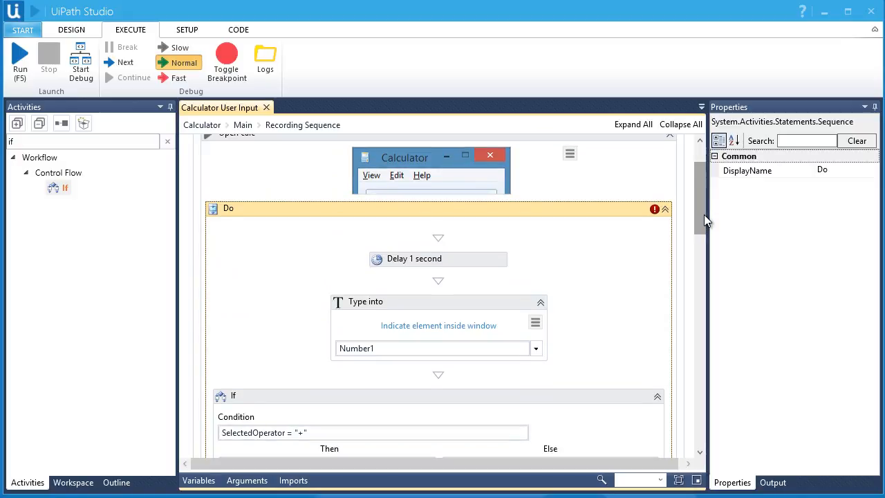
scroll("down", 3)
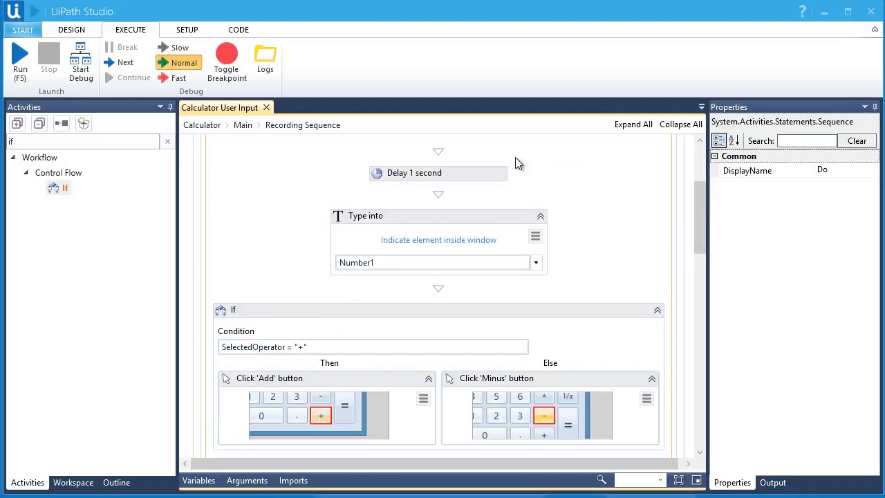
Back in Main, add an Input Dialog activity named Input number 1.
left_click(242, 125)
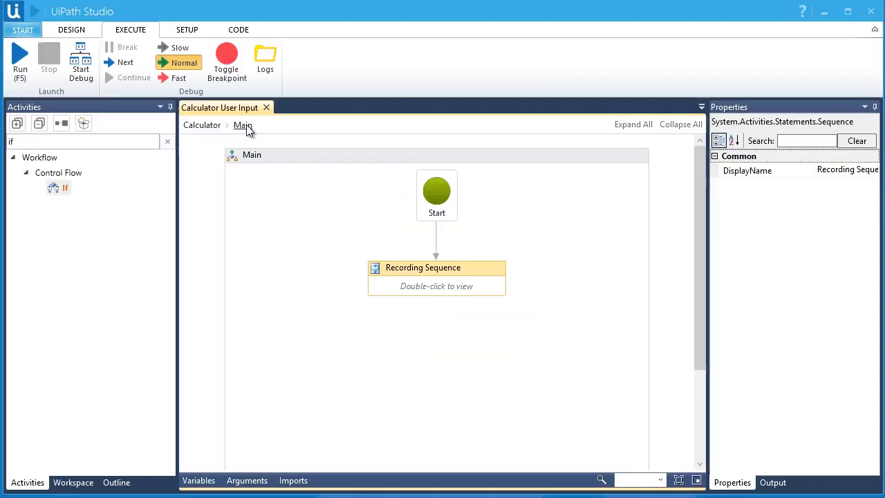
left_click(83, 141)
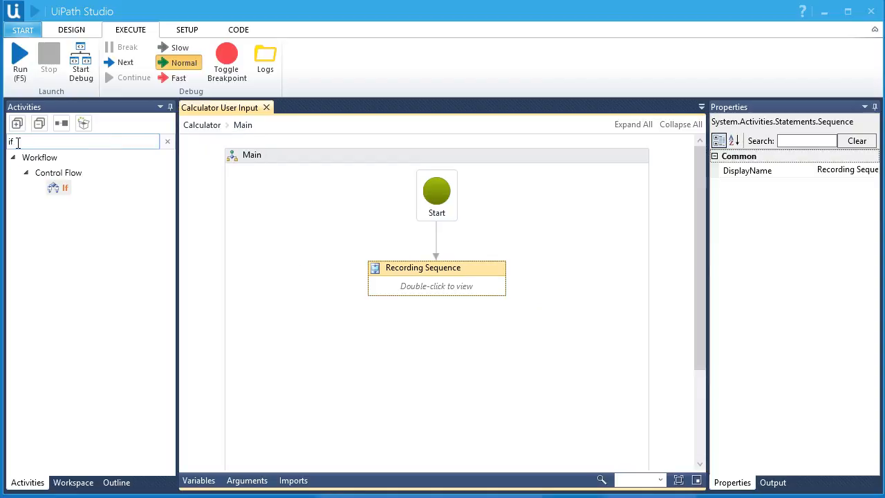
type("input")
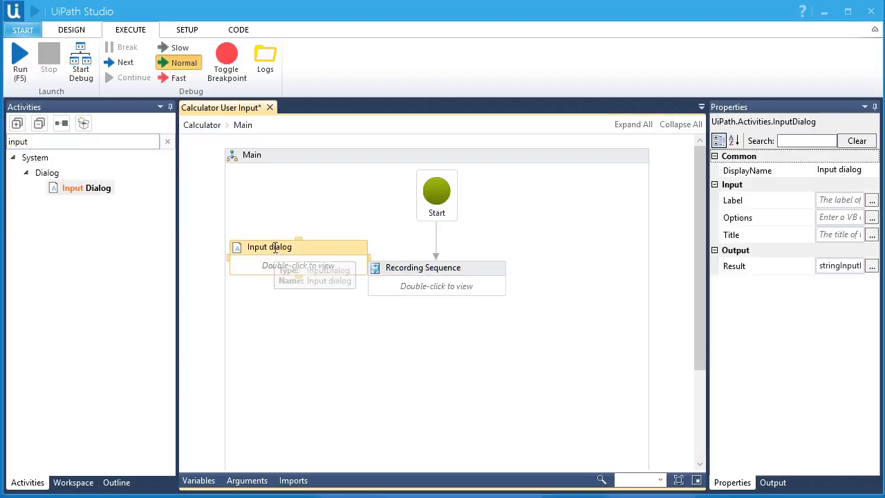
type("Input number 1")
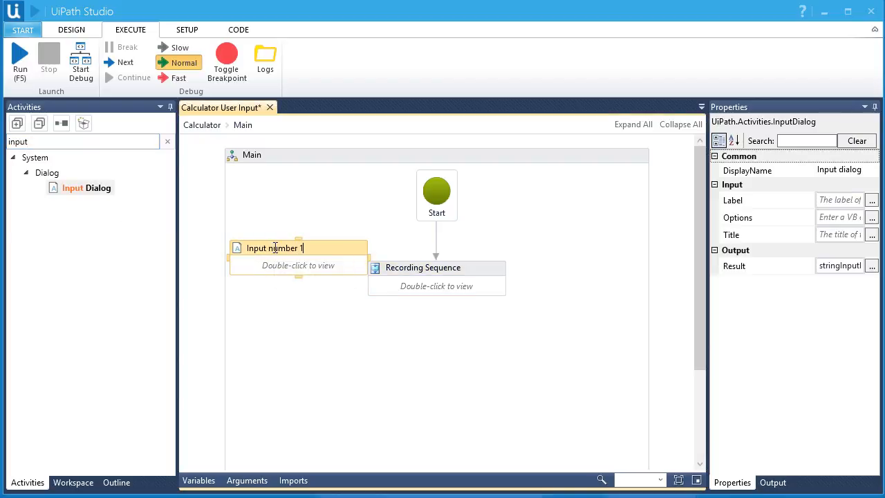
Give the dialog title "InputBox" and label "Please enter the first number".
double_click(274, 247)
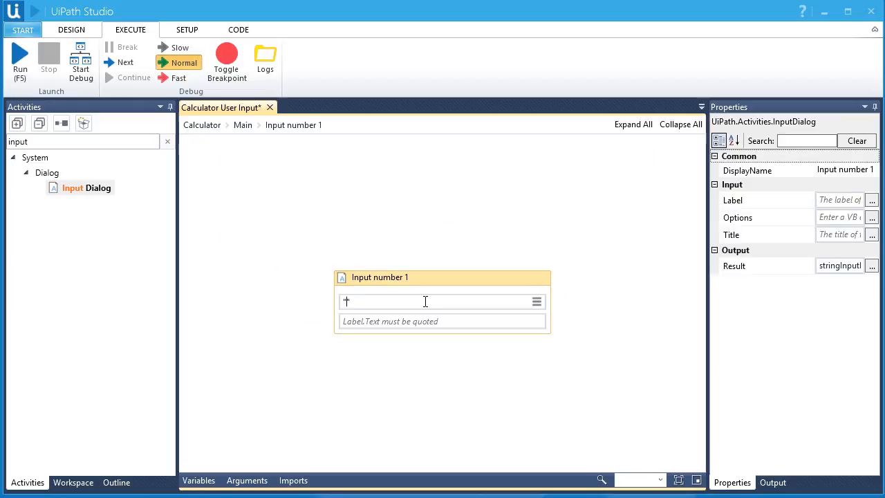
type("\"InputBox\"")
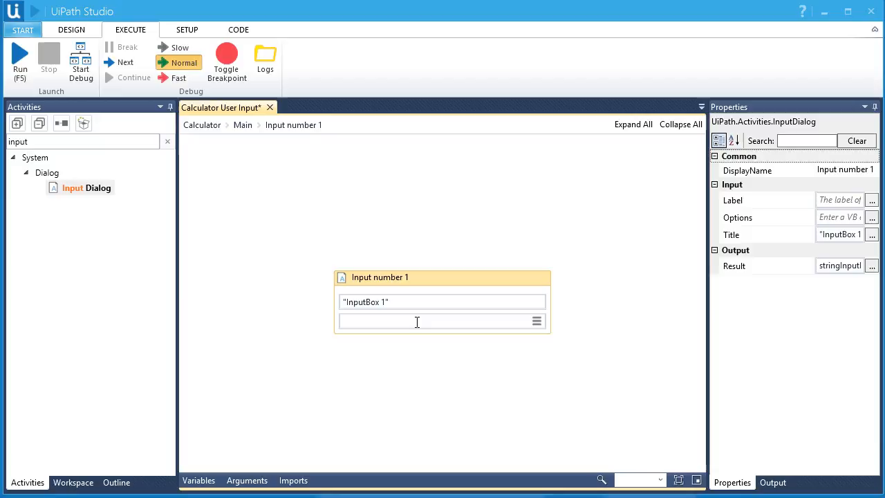
type("Ple\"")
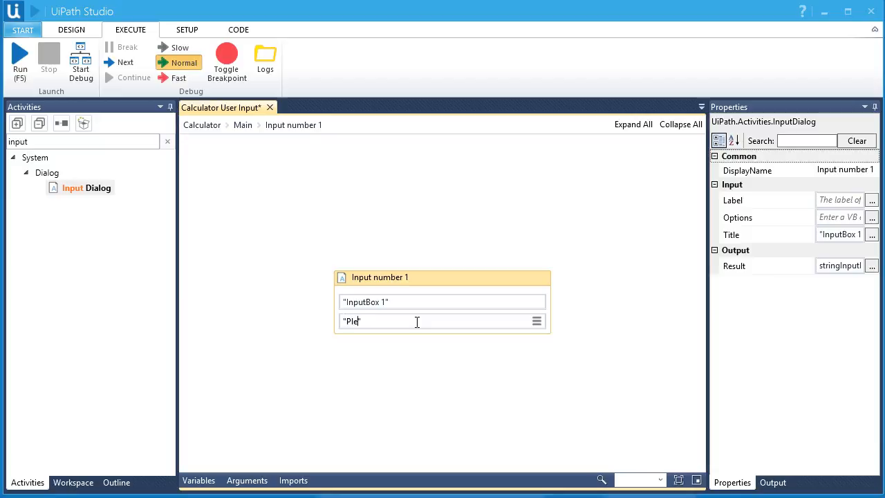
type("ase enter")
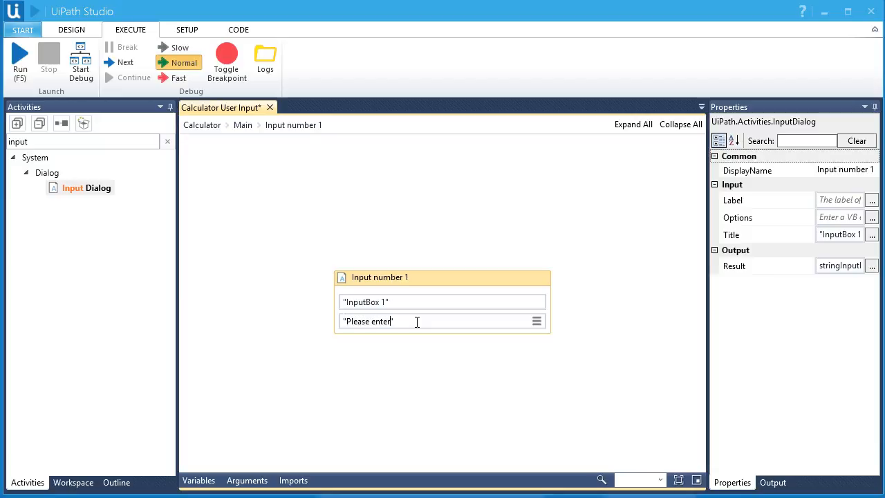
type("the first n")
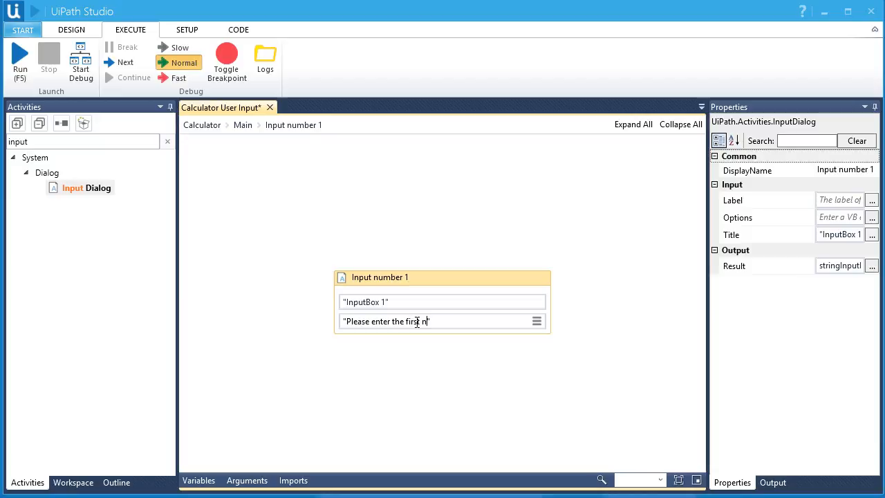
type("umber")
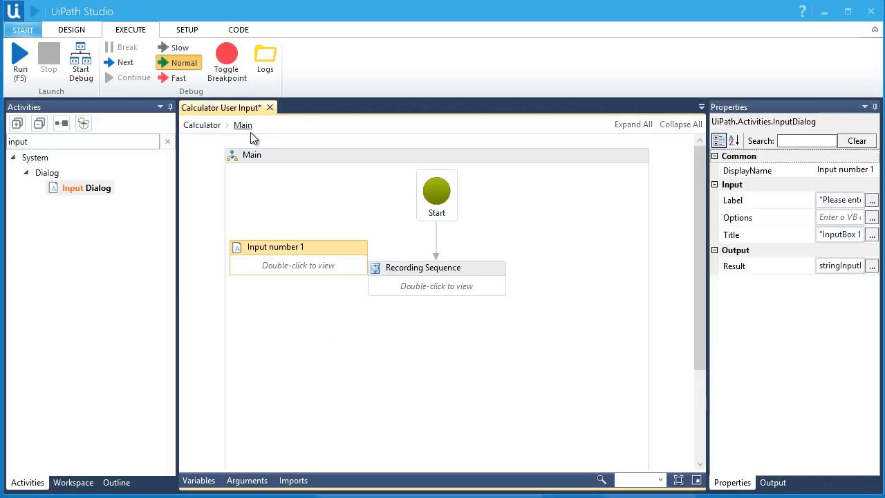
Set the Input number 1 Result to Number1 and show the Variables panel.
left_click(871, 265)
type("Number")
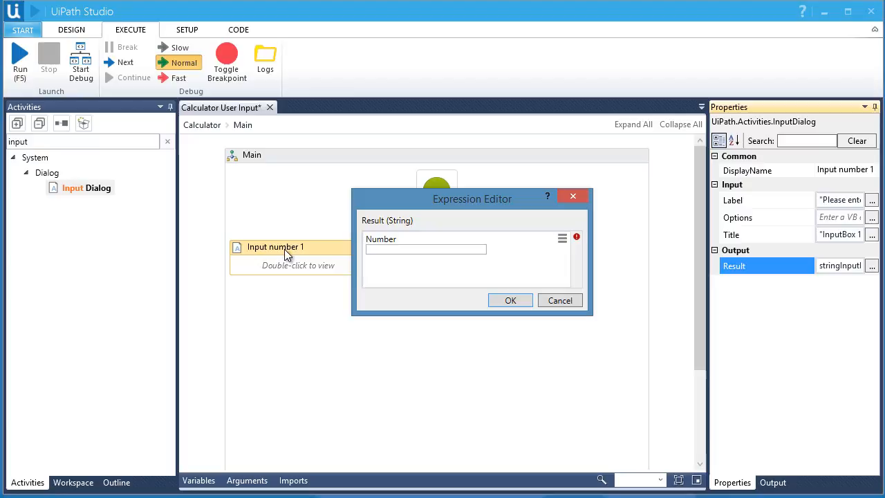
type("1")
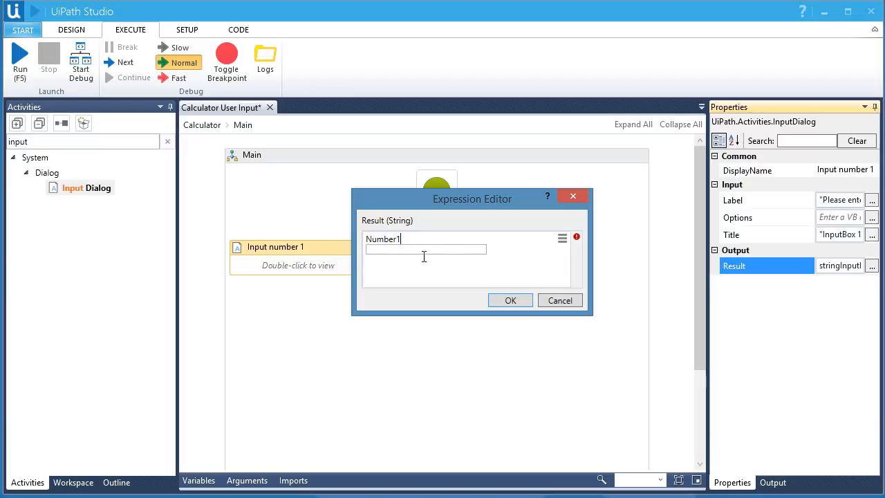
mouse_move(576, 237)
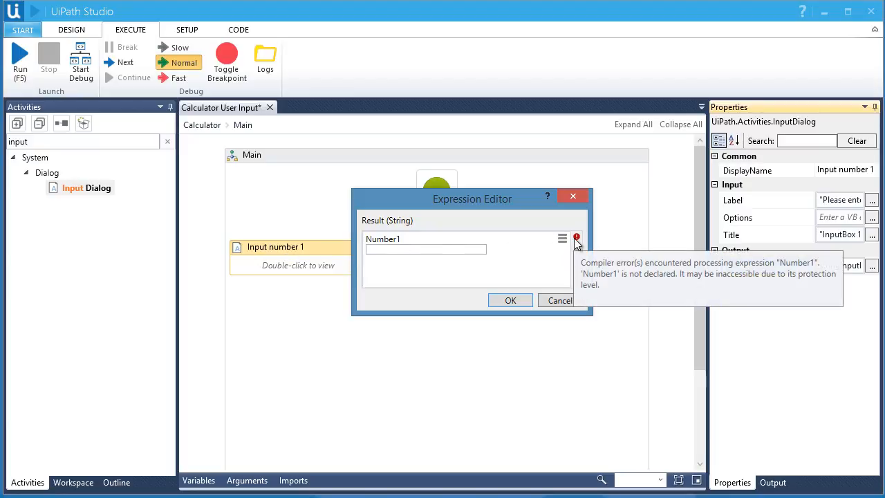
left_click(425, 238)
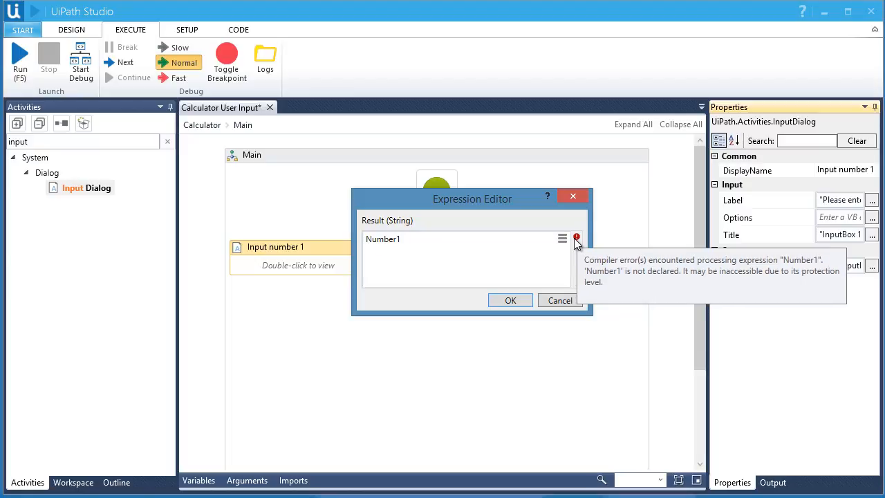
left_click(510, 300)
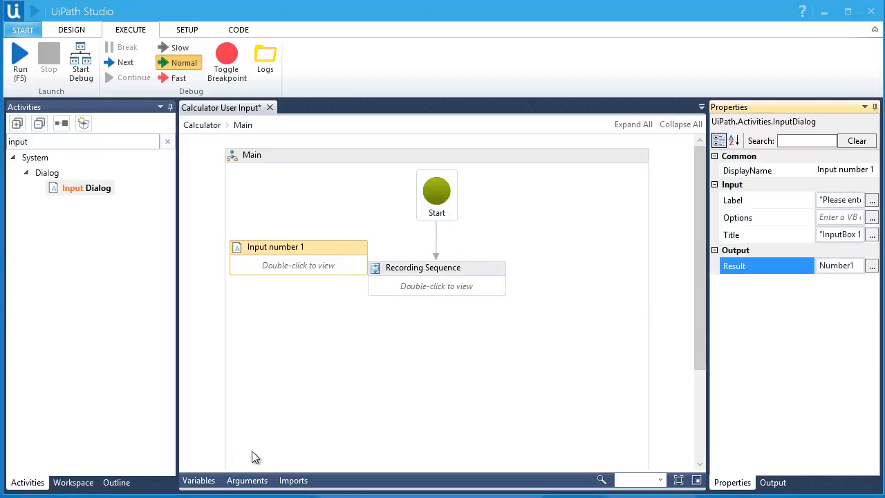
left_click(199, 481)
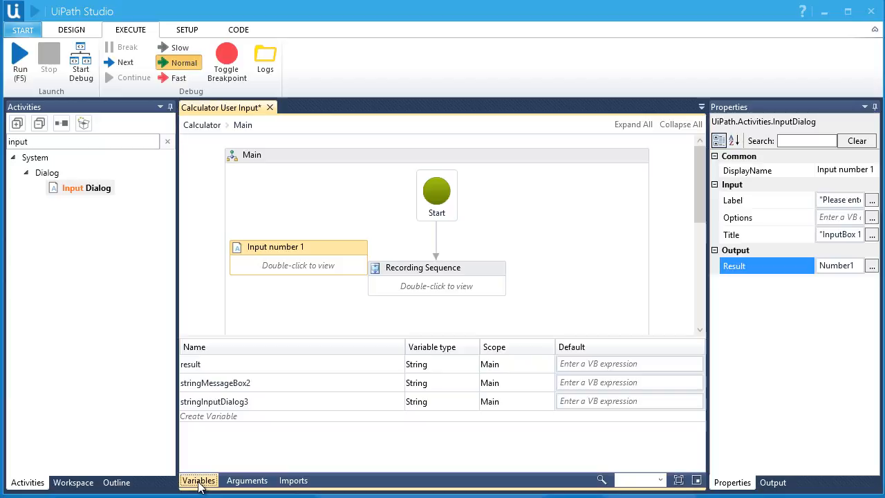
mouse_move(436, 285)
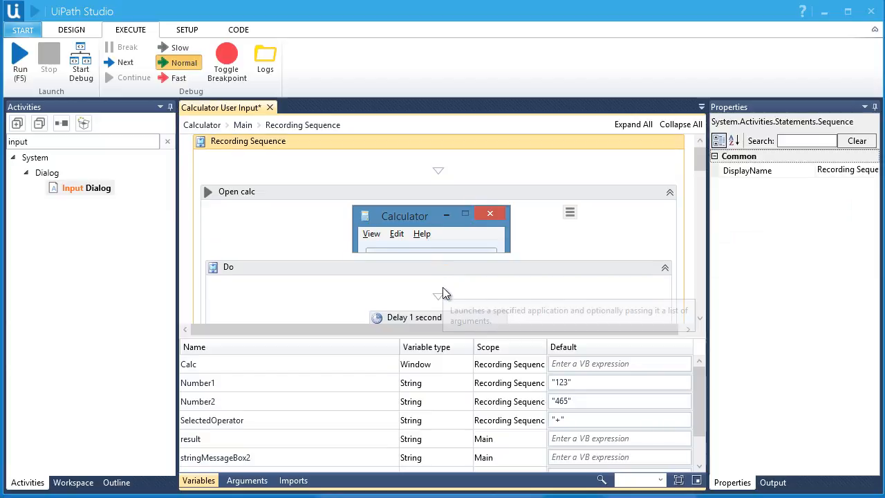
mouse_move(687, 311)
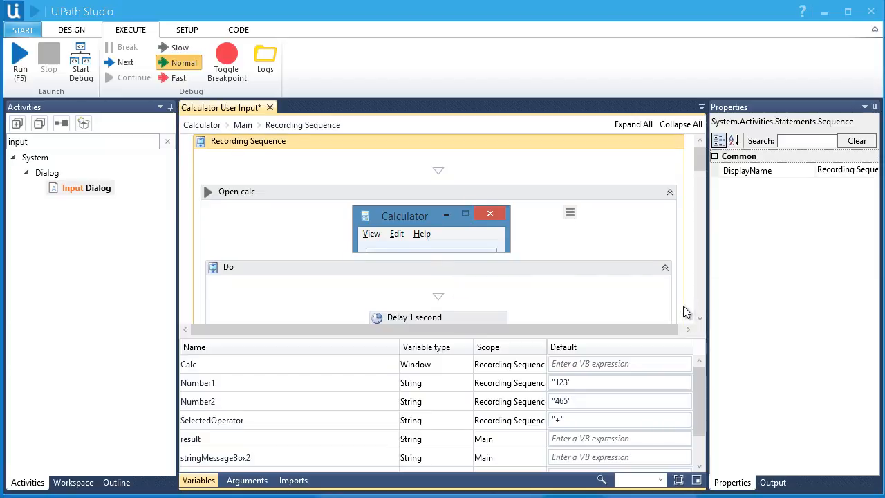
mouse_move(621, 304)
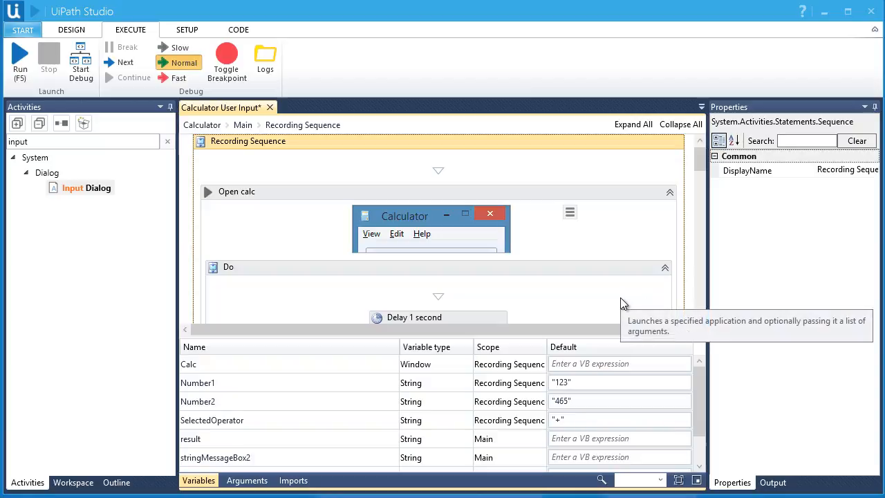
Change the scope of Number1, Number2 and SelectedOperator to Main.
left_click(509, 382)
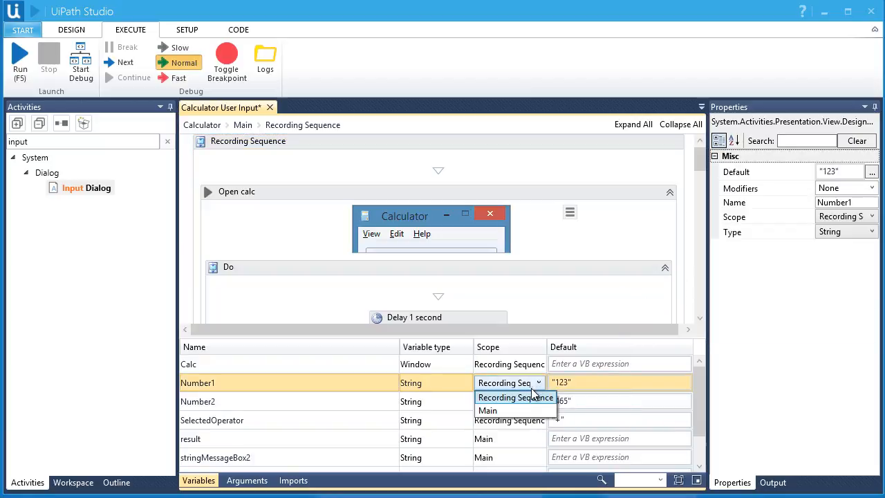
left_click(487, 409)
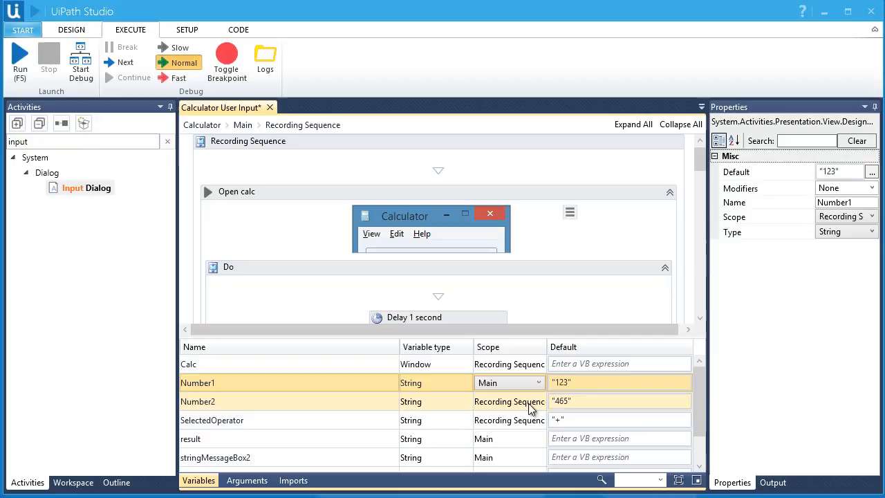
left_click(508, 401)
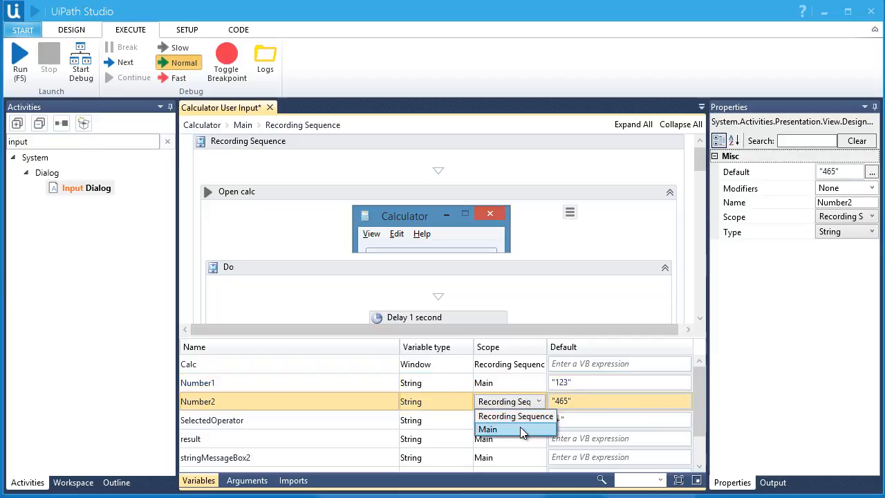
left_click(487, 428)
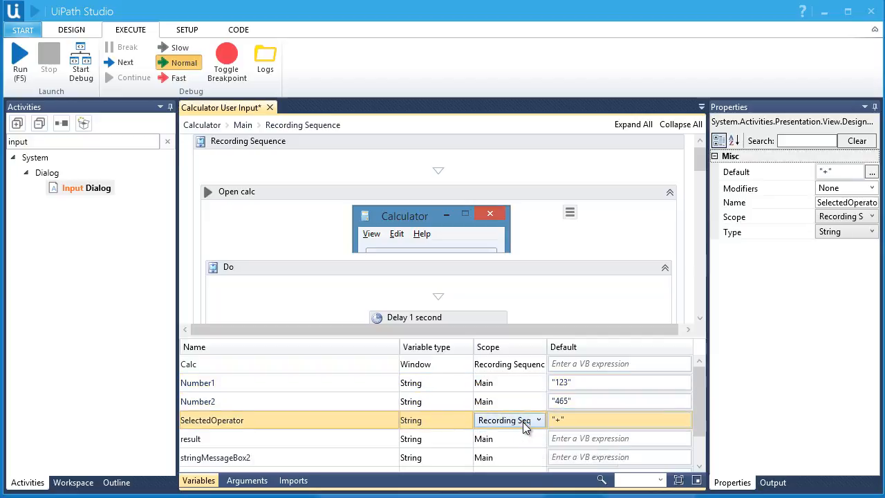
left_click(538, 419)
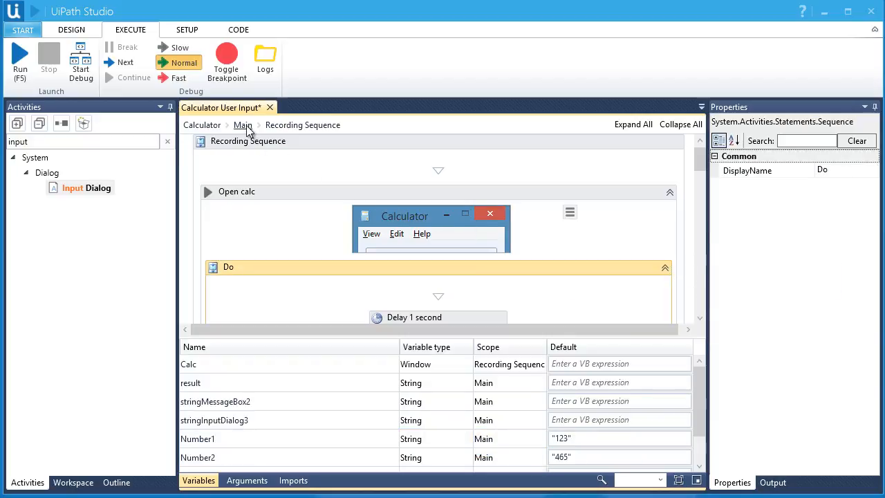
In Main, hide the variables and duplicate the Input number 1 dialog.
left_click(243, 124)
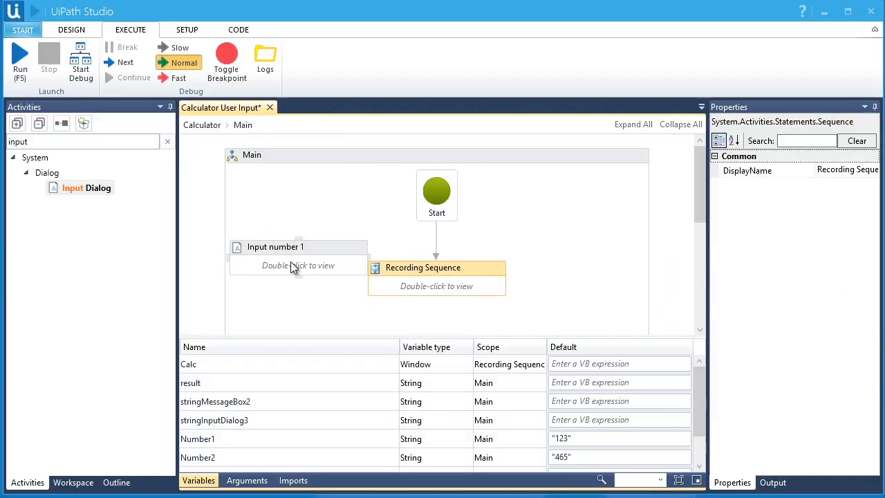
left_click(275, 247)
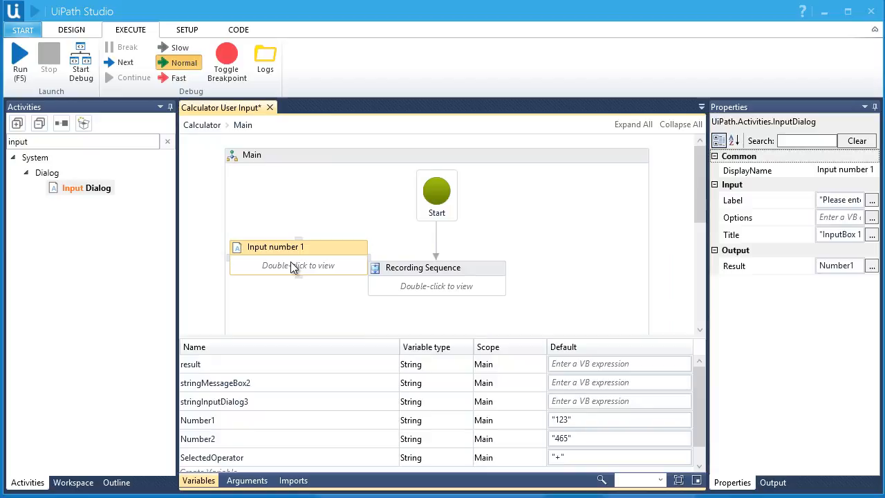
left_click(199, 479)
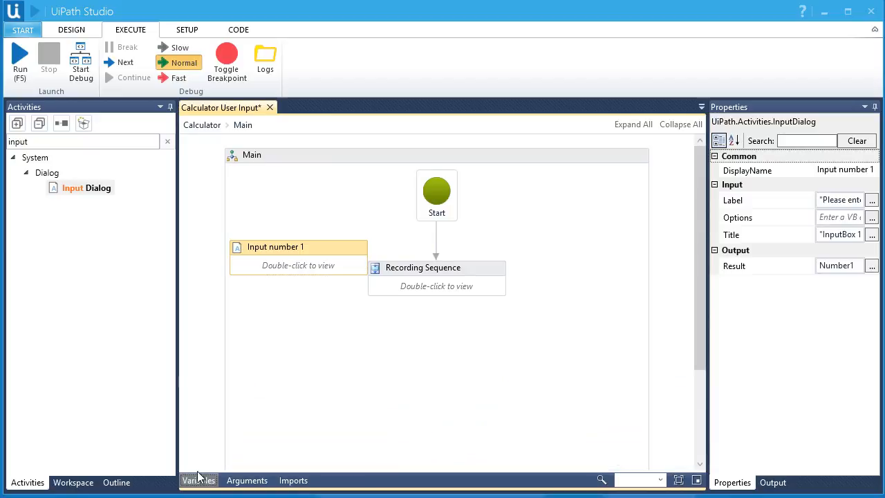
right_click(275, 247)
type("Input number 2")
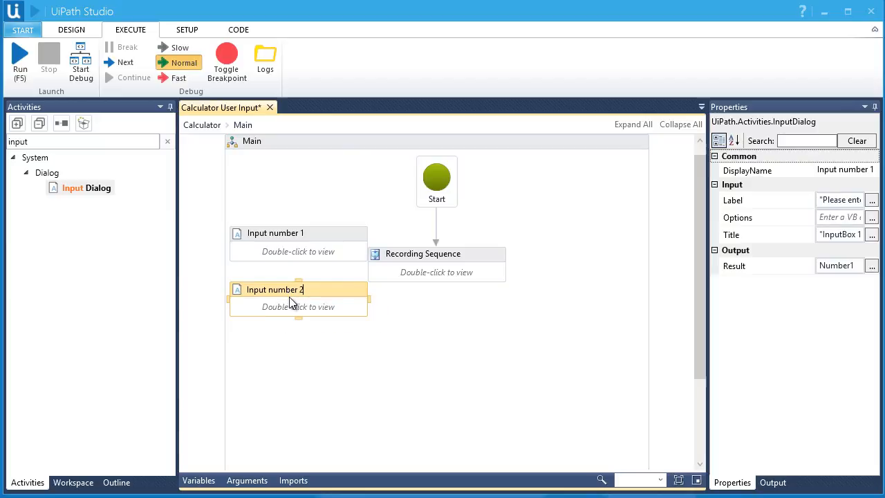
Set the Input number 2 dialog's Result to Number2.
double_click(275, 289)
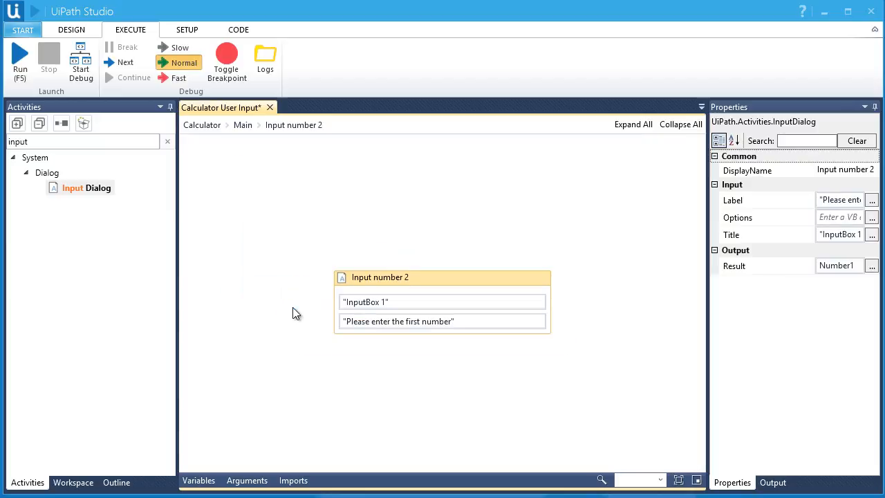
mouse_move(441, 229)
type("2")
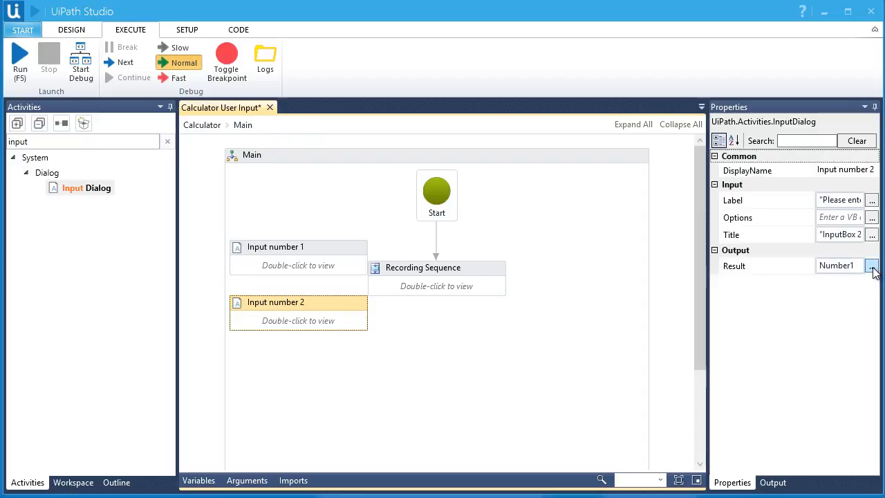
left_click(872, 266)
type("Number2")
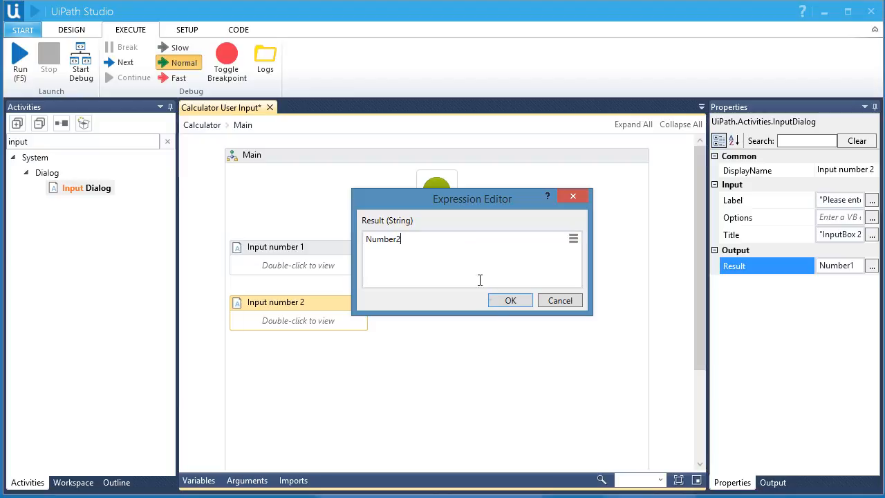
left_click(510, 300)
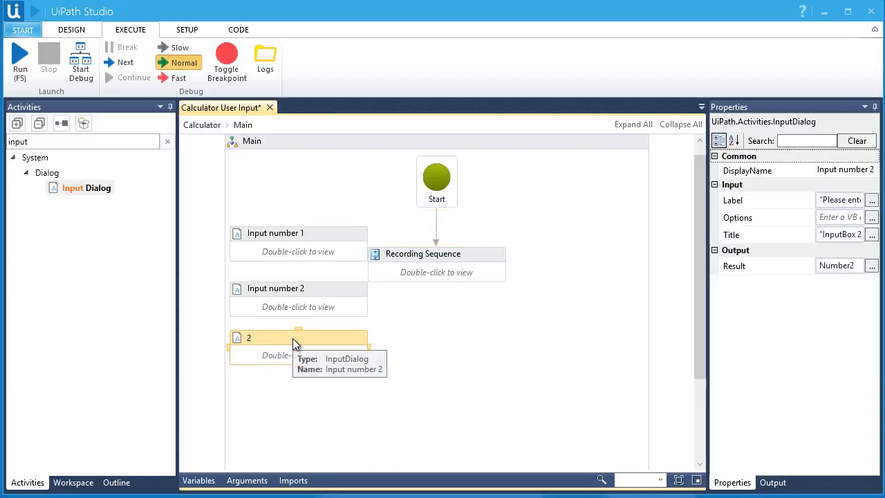
Title the third dialog "Operator" and label it "Please select the operator".
type("Operator")
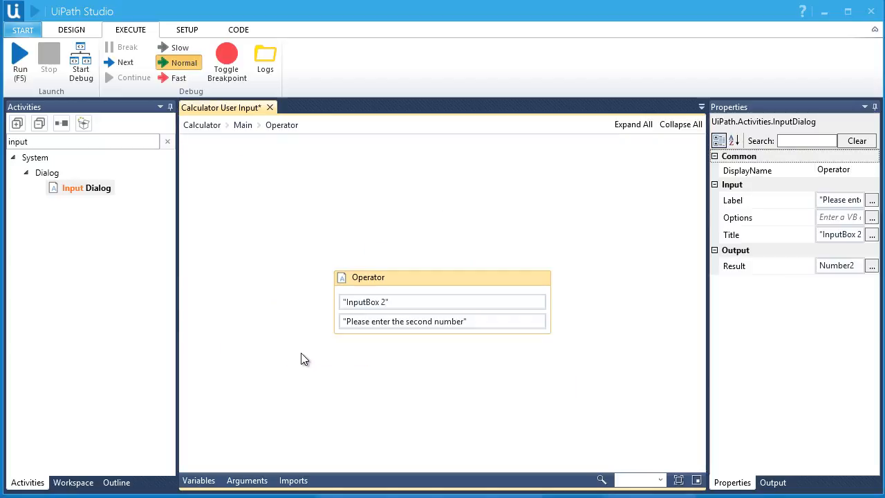
double_click(365, 301)
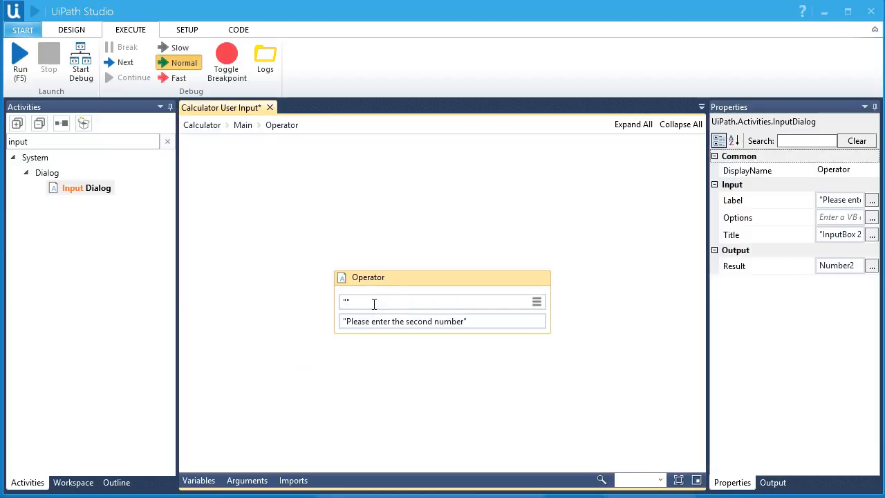
type("Operator")
left_click(443, 322)
type("\"Please select t")
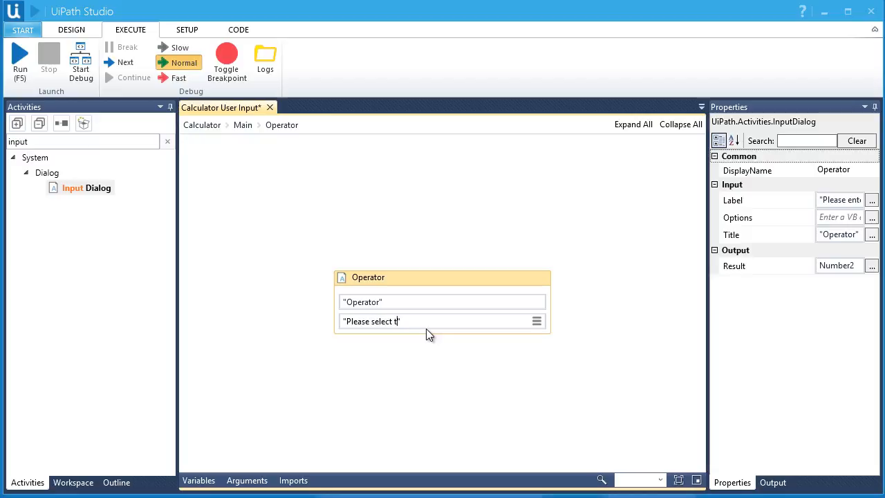
type("he operator")
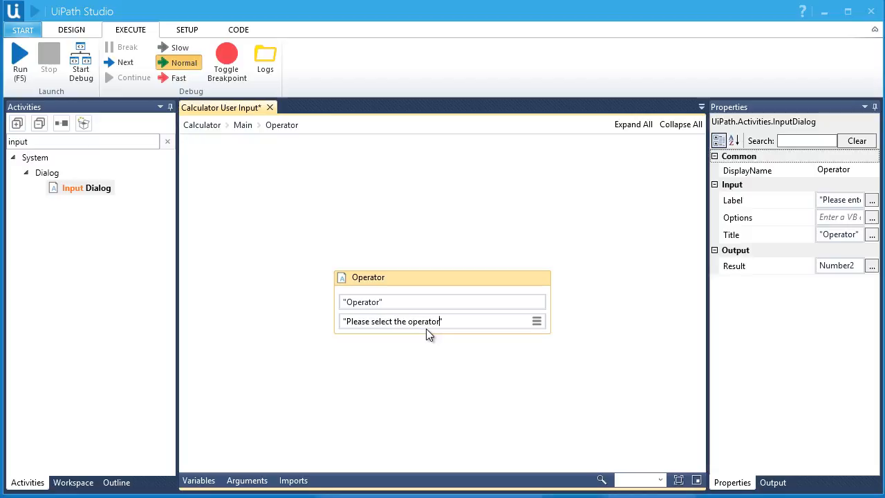
mouse_move(424, 356)
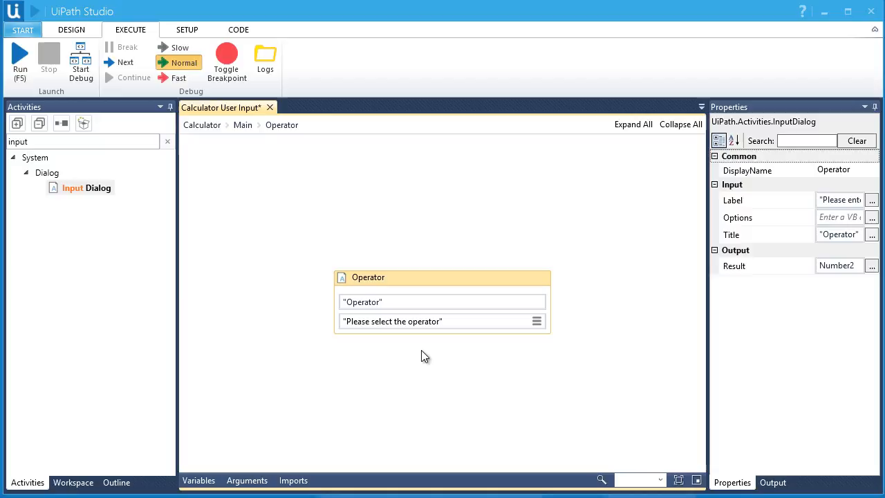
left_click(439, 321)
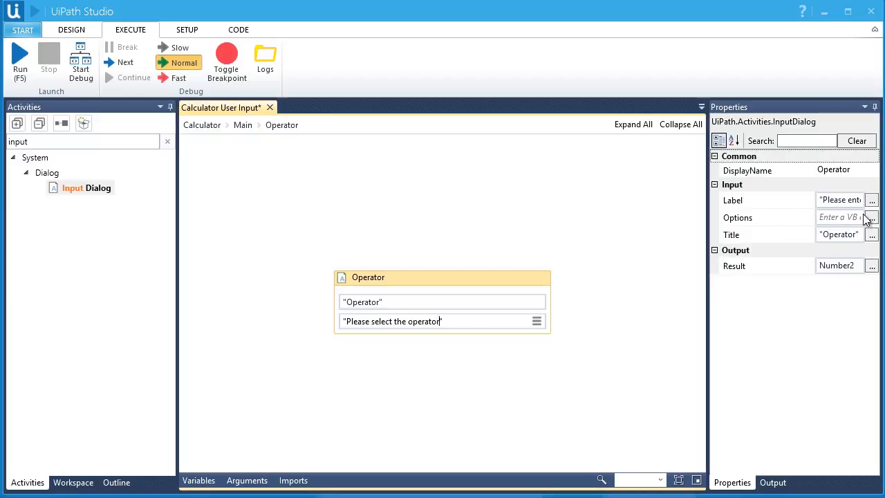
left_click(871, 216)
type("{\"+\",\"-\"}")
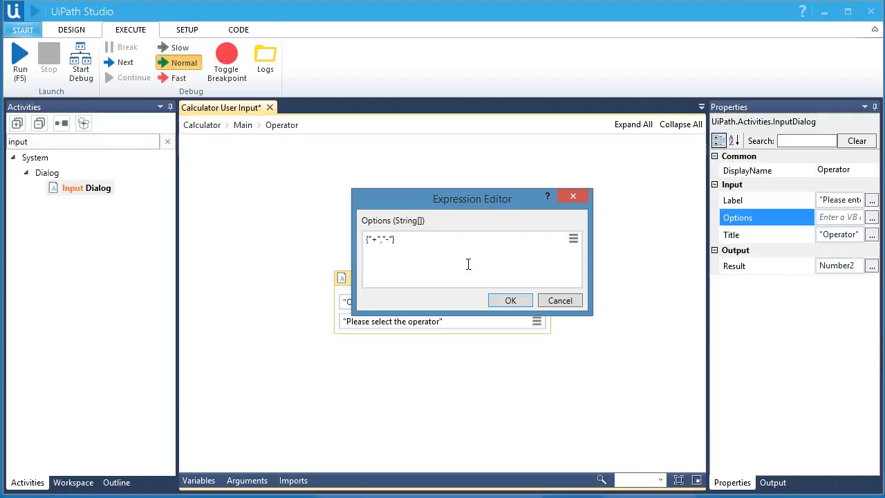
left_click(371, 238)
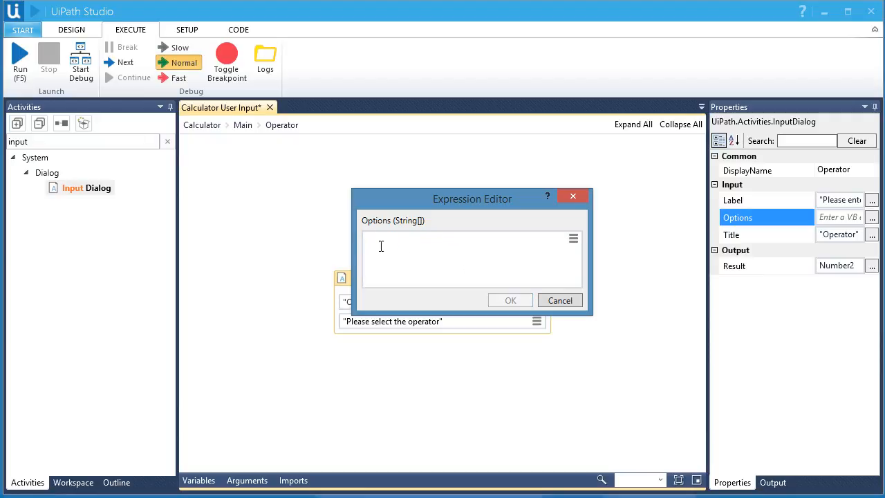
left_click(559, 300)
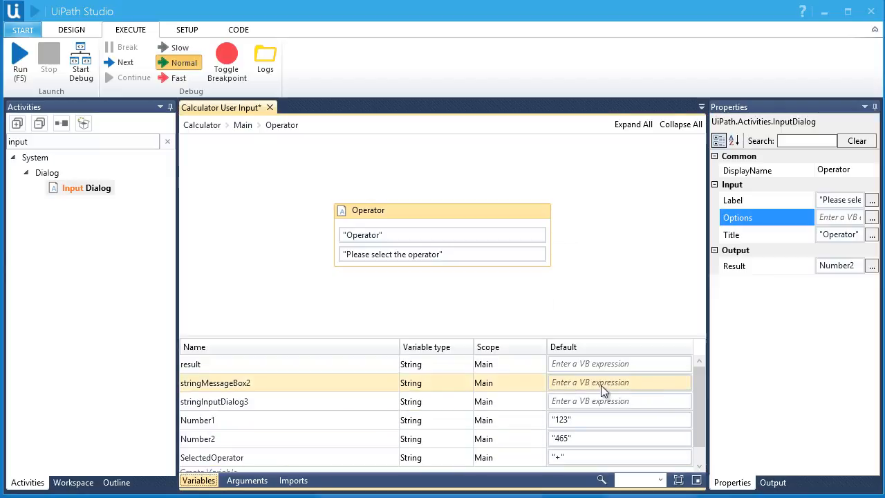
Create the OperatorList variable with type Array of String.
scroll("down", 3)
type("Operator")
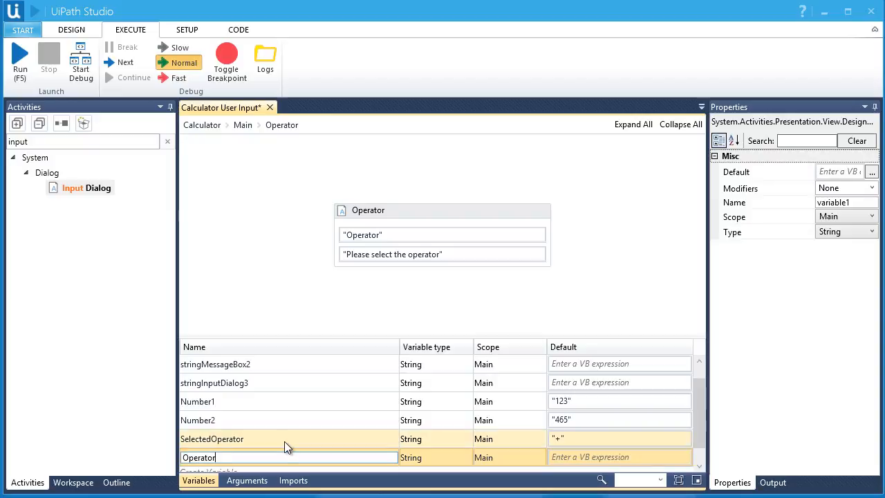
type("List")
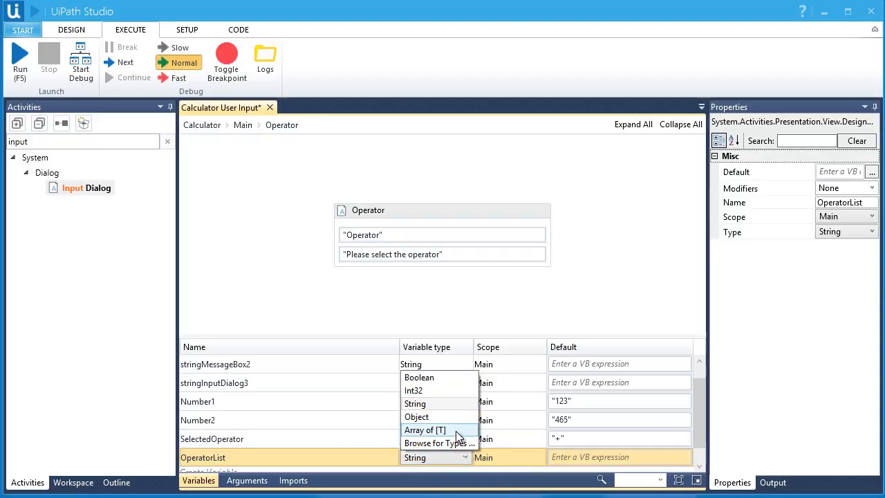
left_click(424, 429)
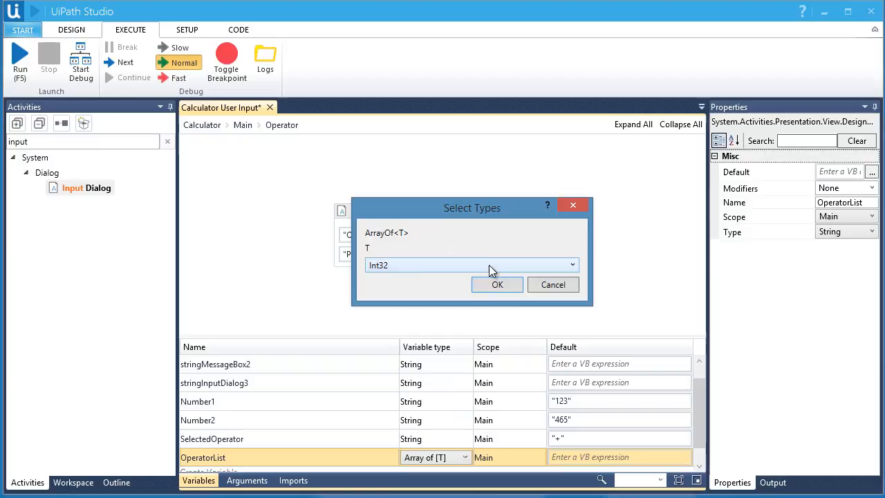
left_click(472, 265)
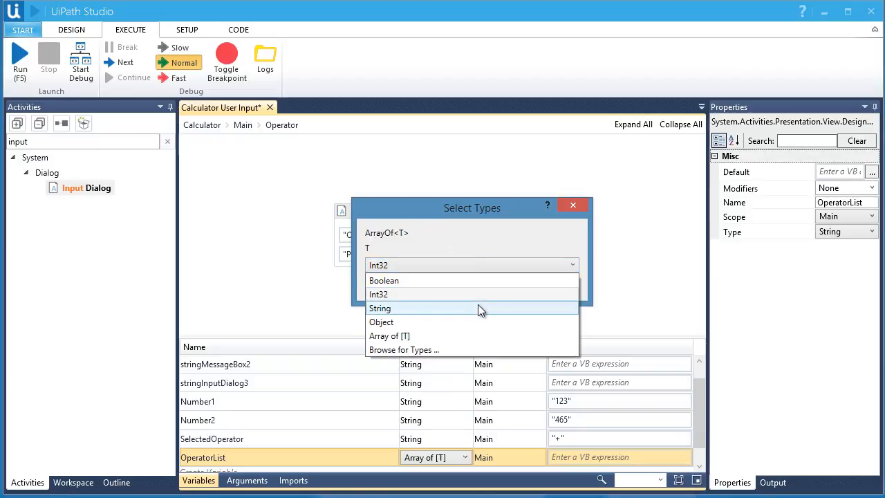
left_click(380, 307)
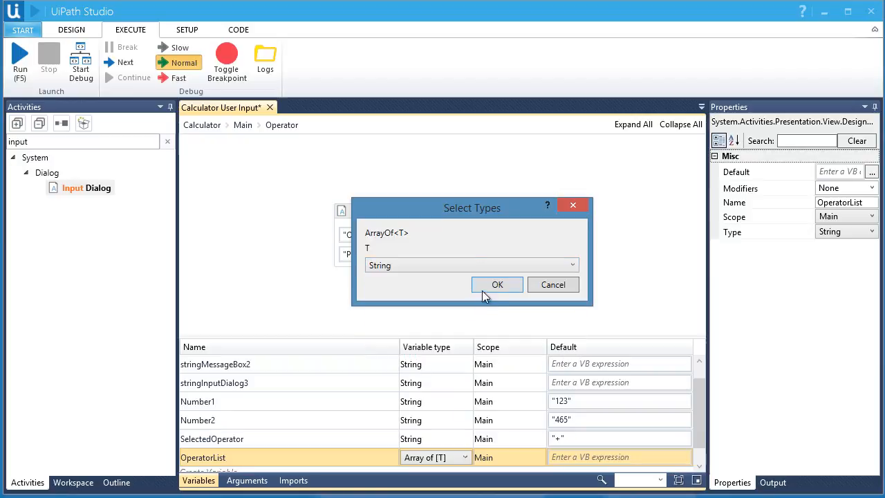
left_click(496, 284)
type("{\"+\",\"-\"}")
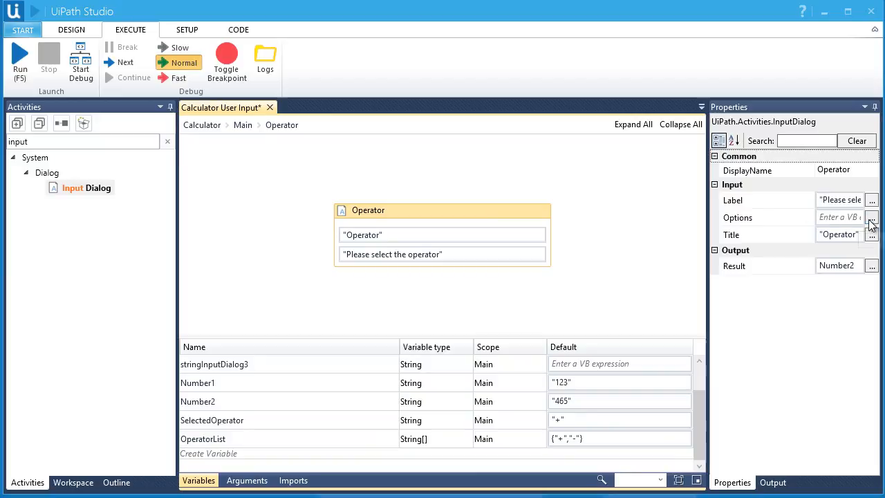
Set the Operator dialog's Options to OperatorList and Result to SelectedOperator.
left_click(871, 216)
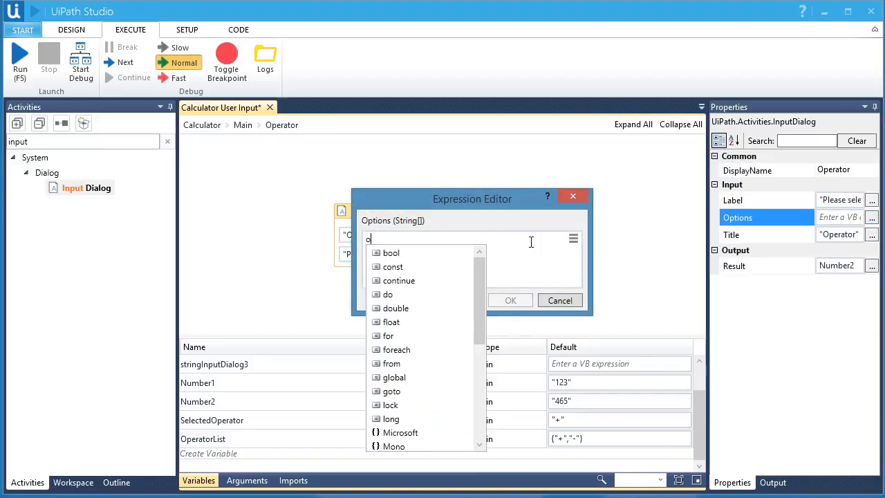
type("peratorList")
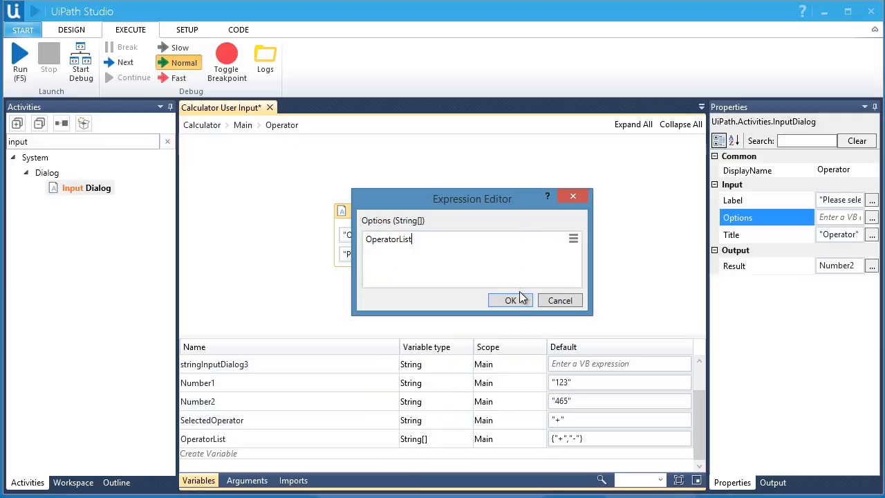
left_click(510, 300)
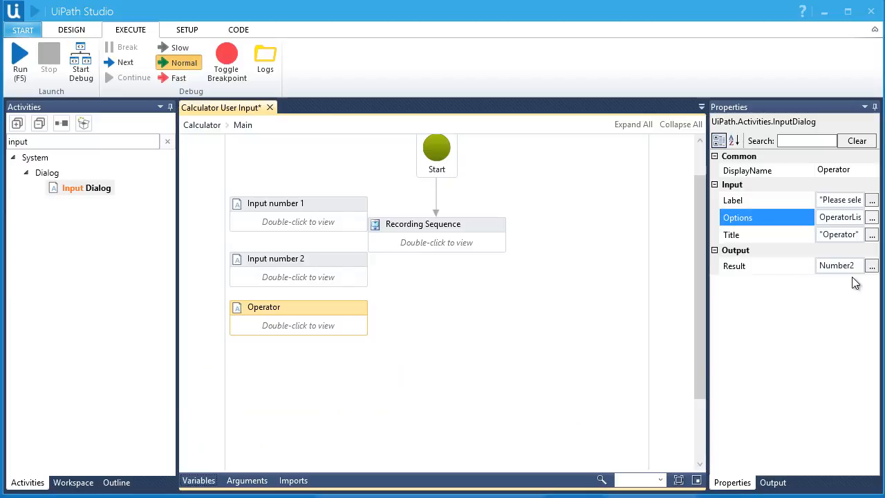
left_click(871, 264)
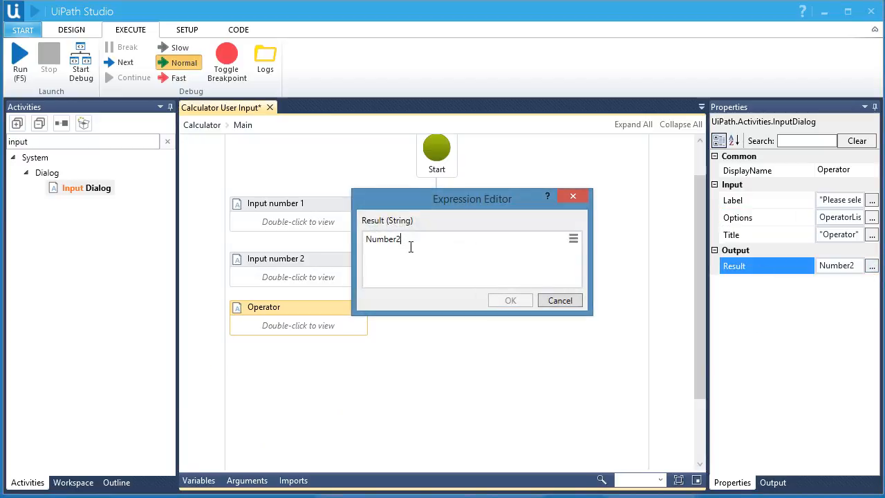
type("Operator")
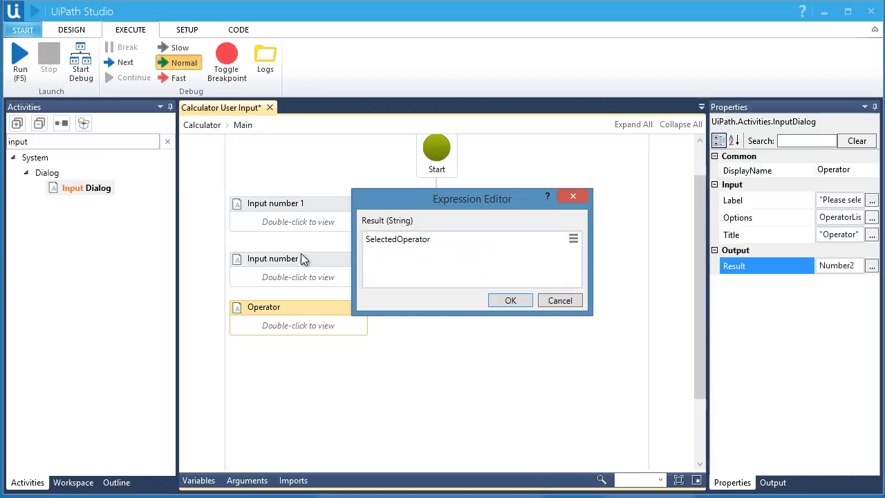
left_click(510, 300)
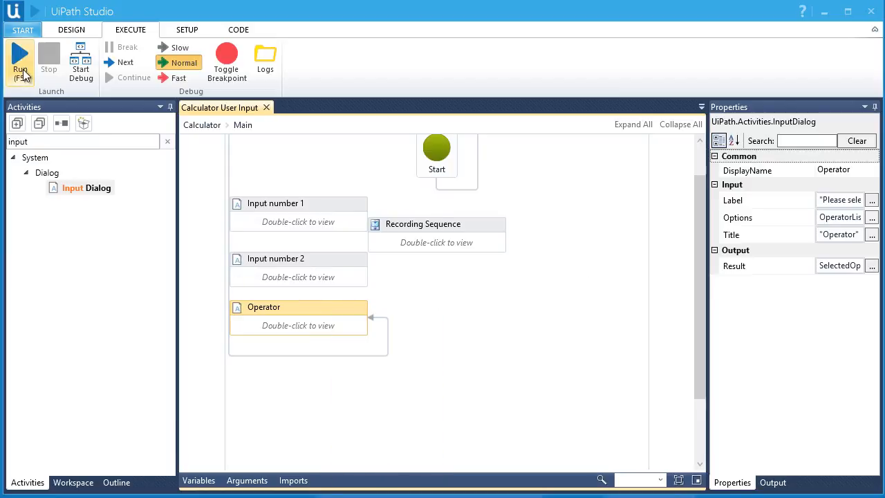
left_click(19, 61)
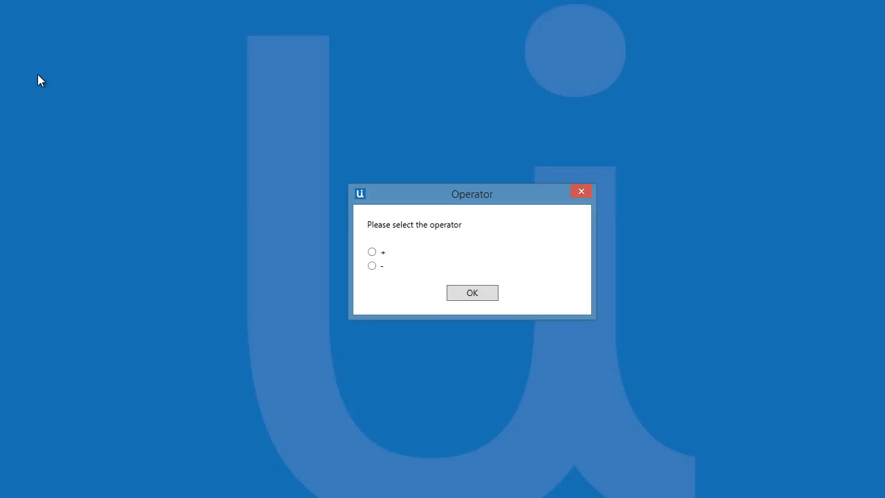
mouse_move(409, 258)
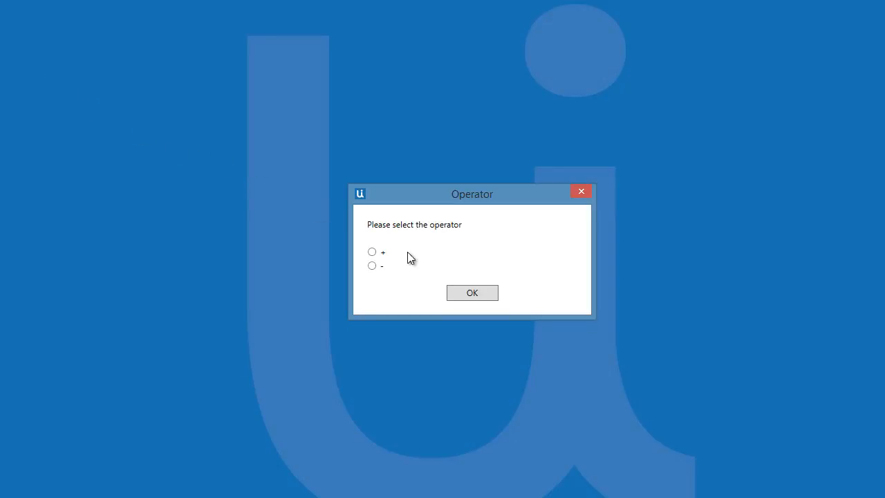
left_click(472, 292)
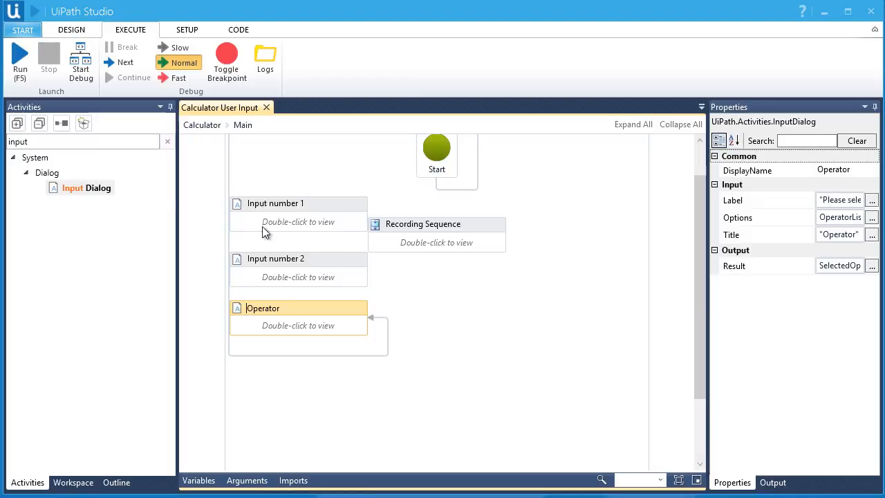
Add a new Sequence holding the three input dialogs.
type("seque")
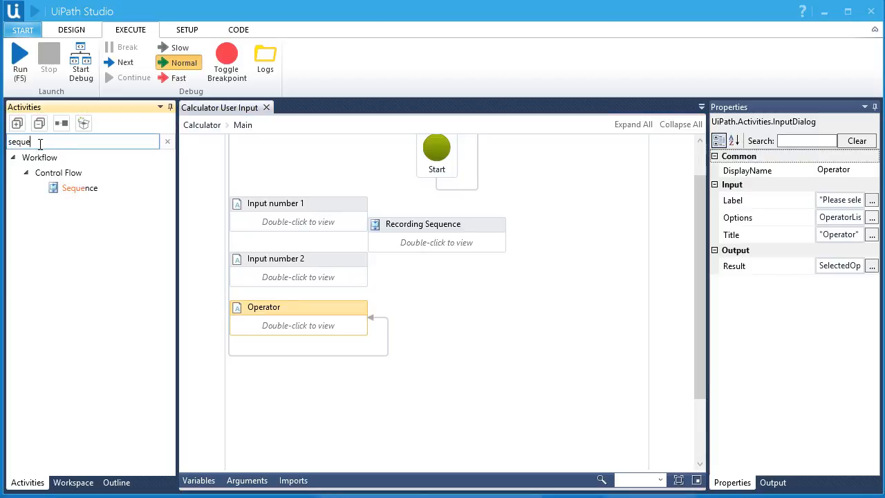
mouse_move(560, 280)
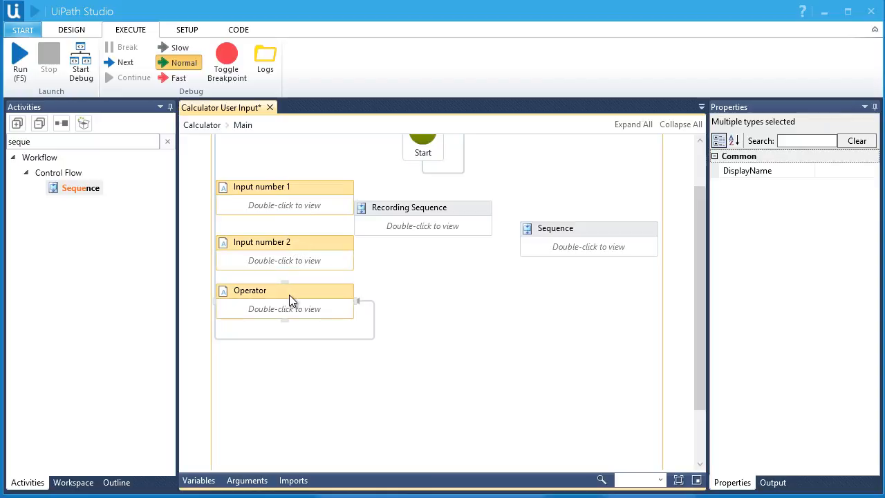
mouse_move(454, 336)
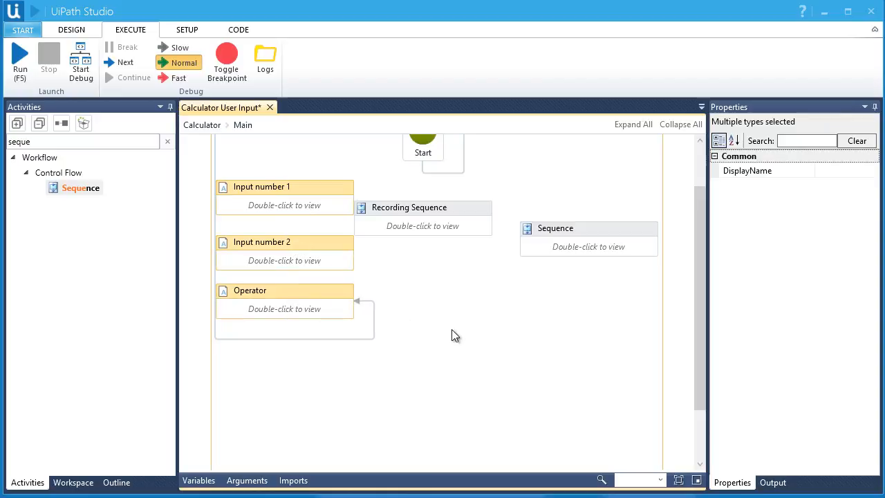
mouse_move(461, 337)
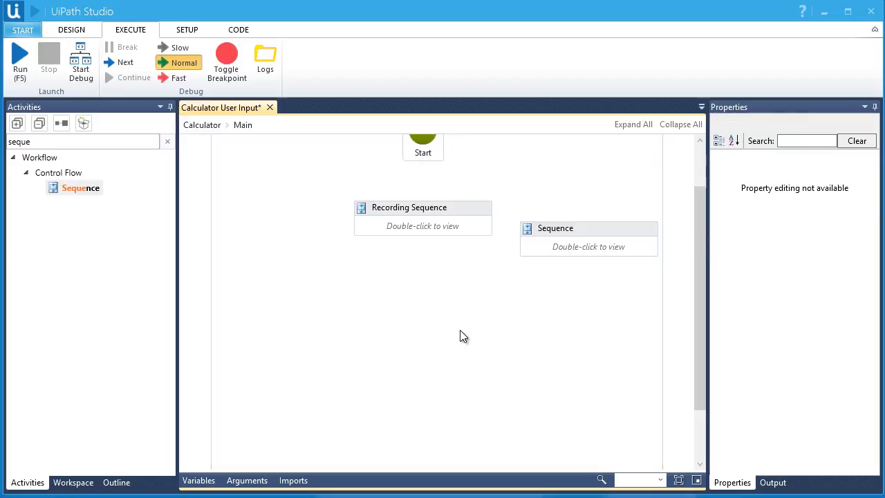
double_click(588, 228)
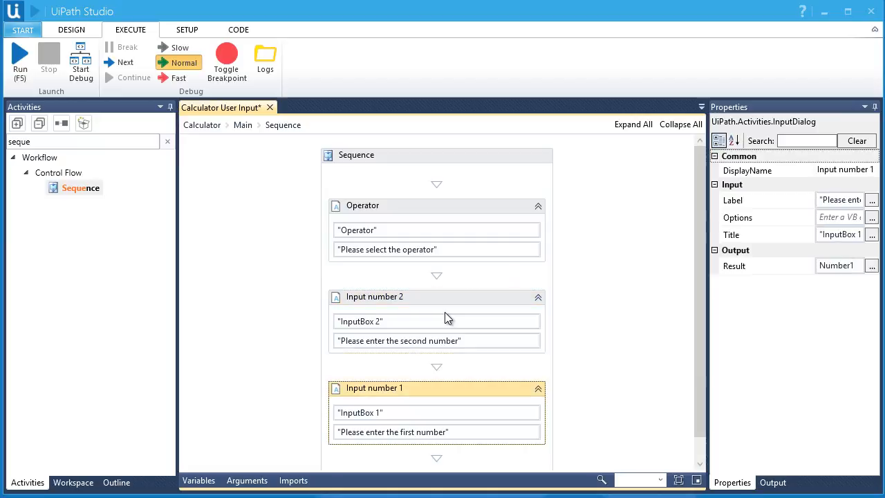
mouse_move(396, 387)
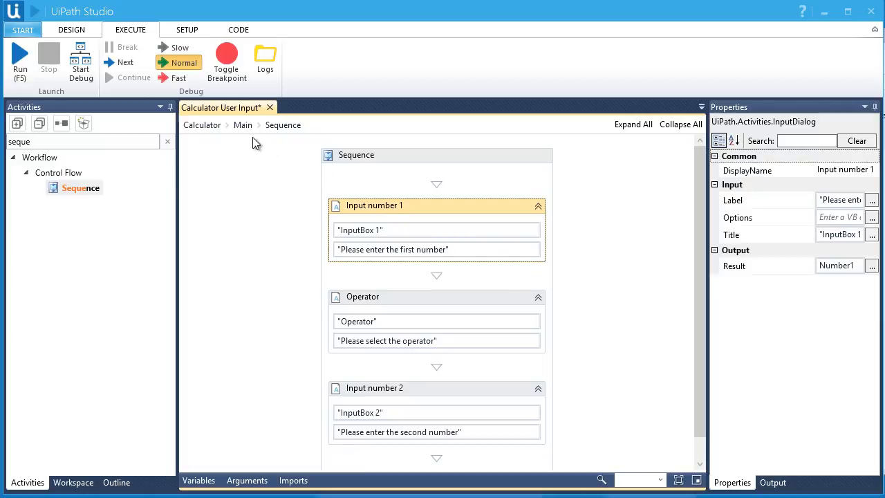
left_click(243, 125)
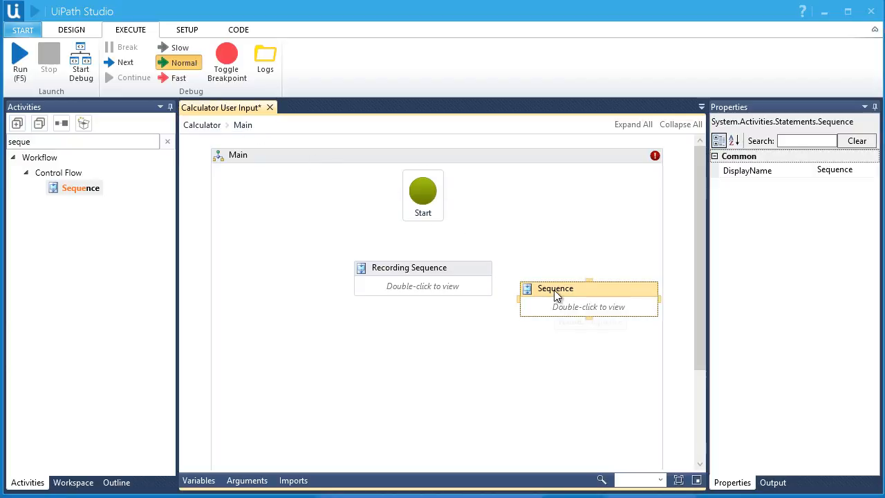
Rename the new sequence User Input and Recording Sequence to Calculator.
double_click(555, 288)
type("UserInput")
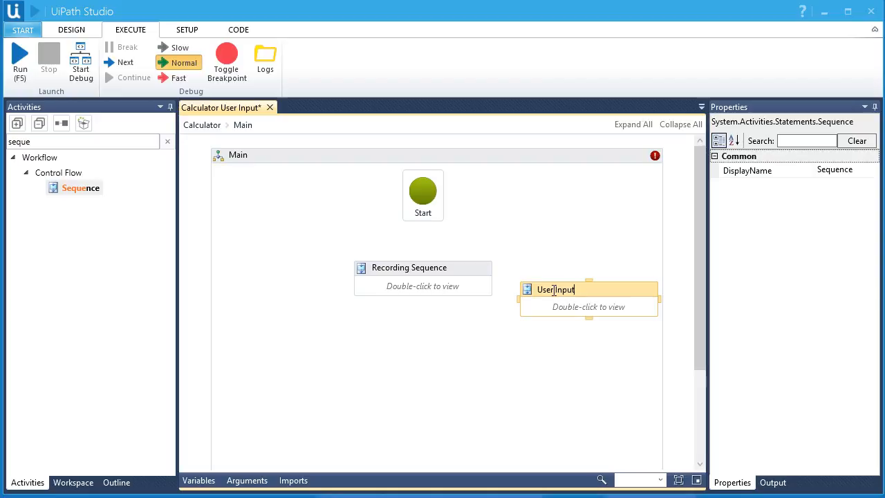
left_click(422, 268)
type("C")
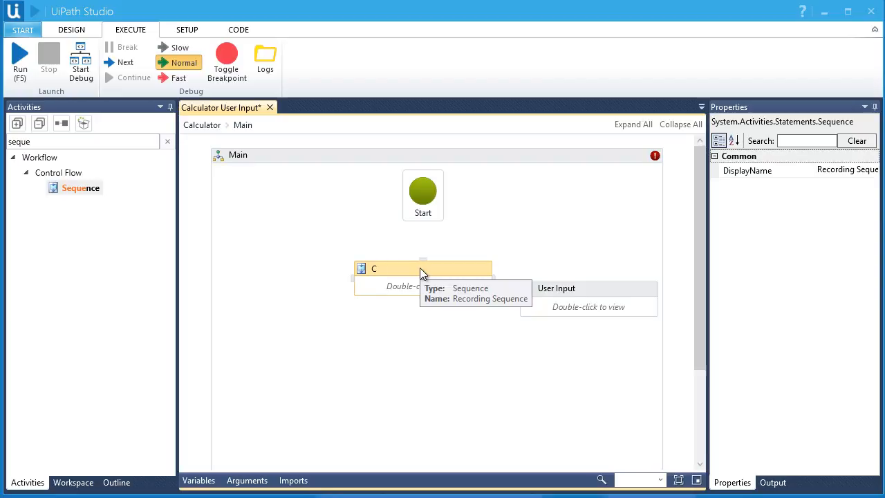
type("alculator")
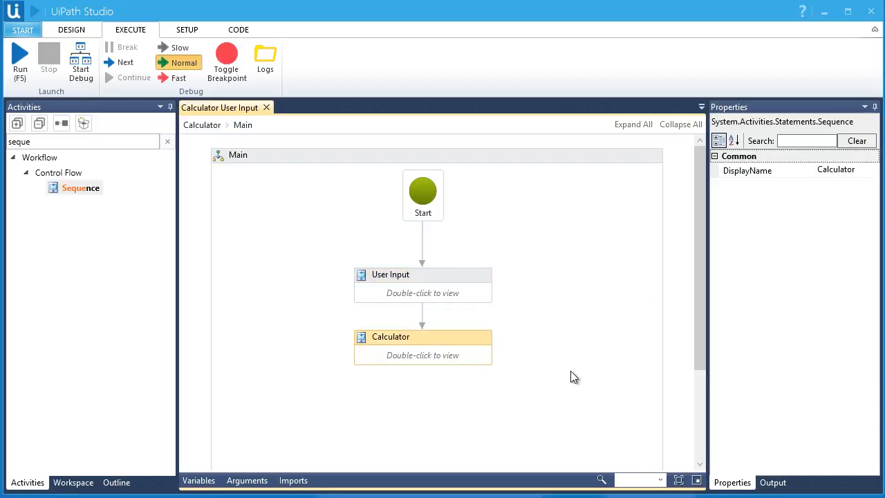
mouse_move(538, 382)
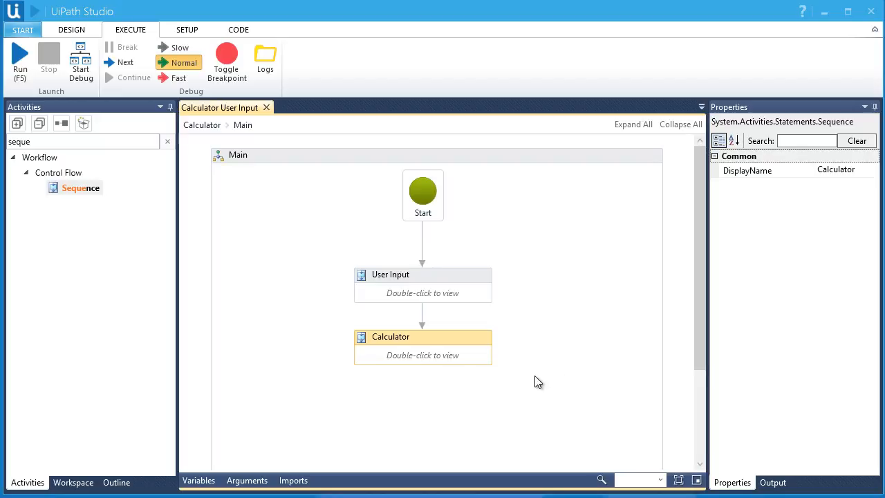
Delete the unused stringInputDialog3 variable from the variable list.
left_click(199, 479)
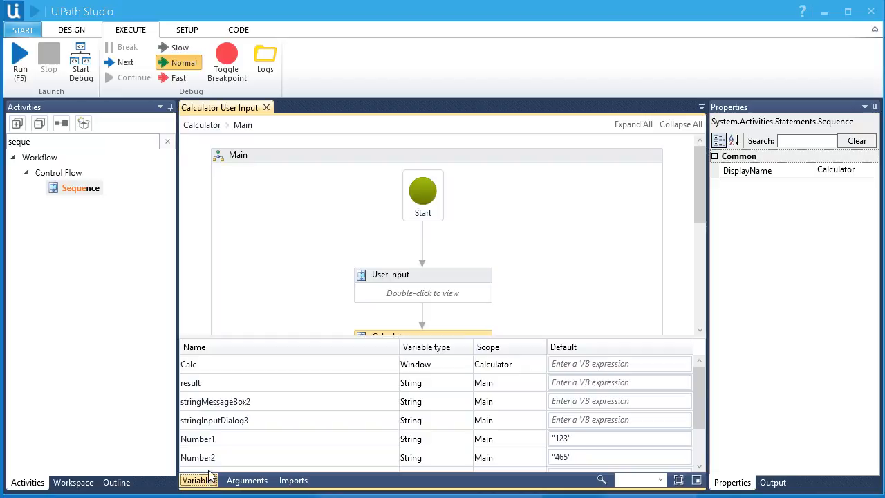
left_click(71, 29)
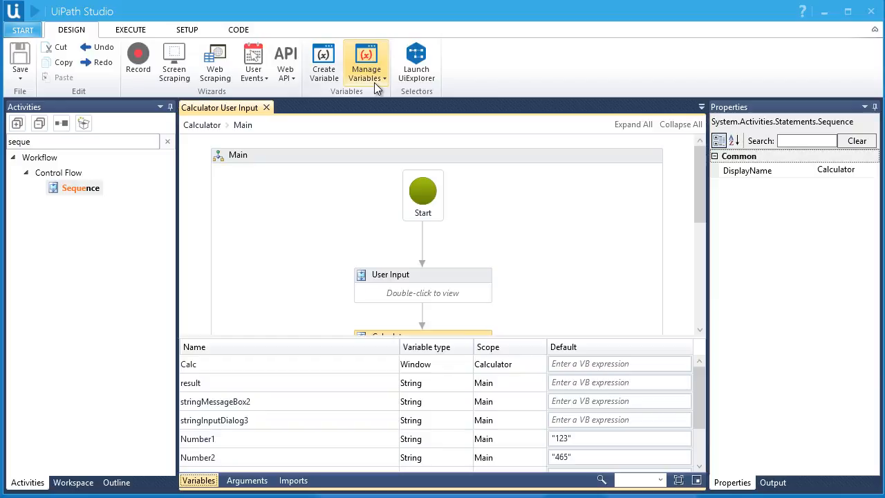
left_click(366, 62)
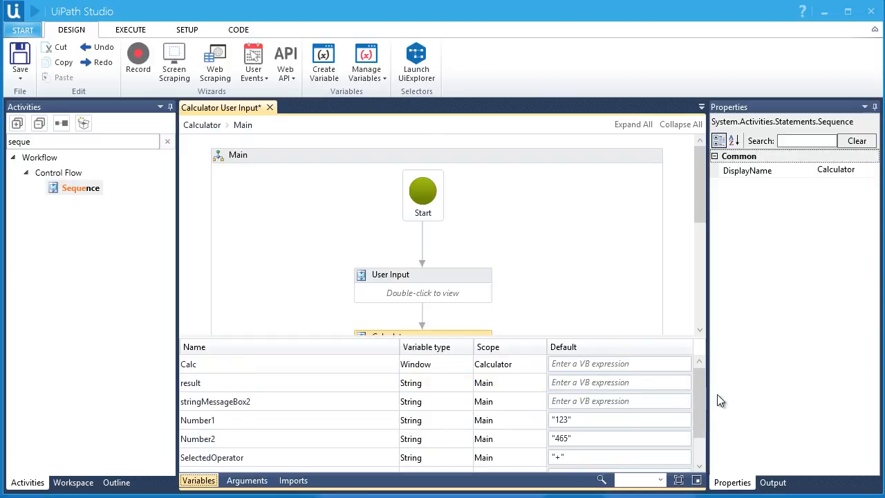
left_click(131, 29)
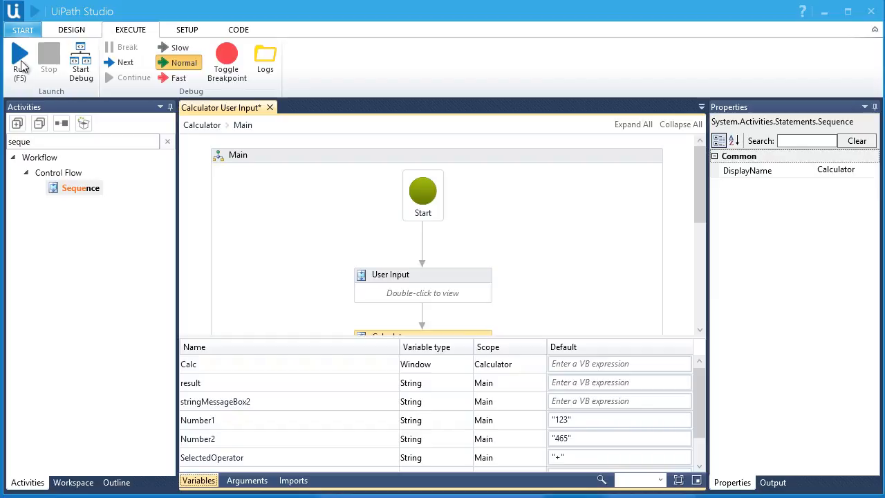
Run the workflow with inputs 12, + and 12, and dismiss the 24 result.
left_click(20, 59)
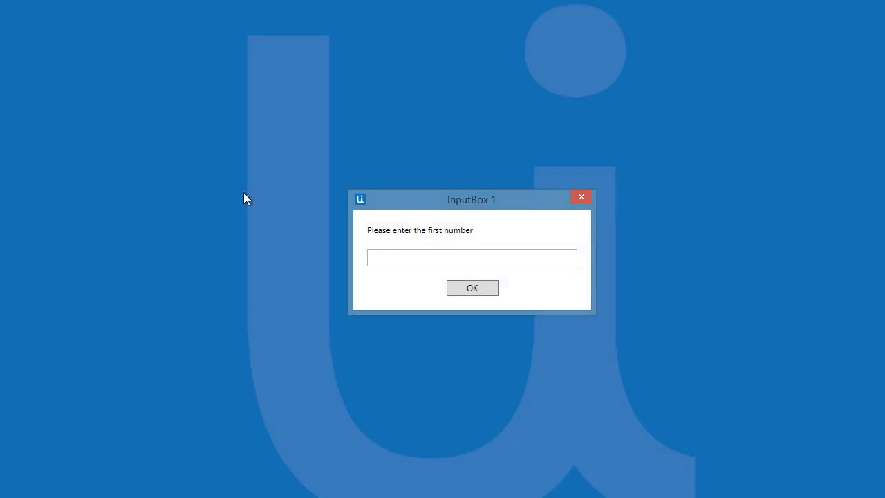
left_click(472, 257)
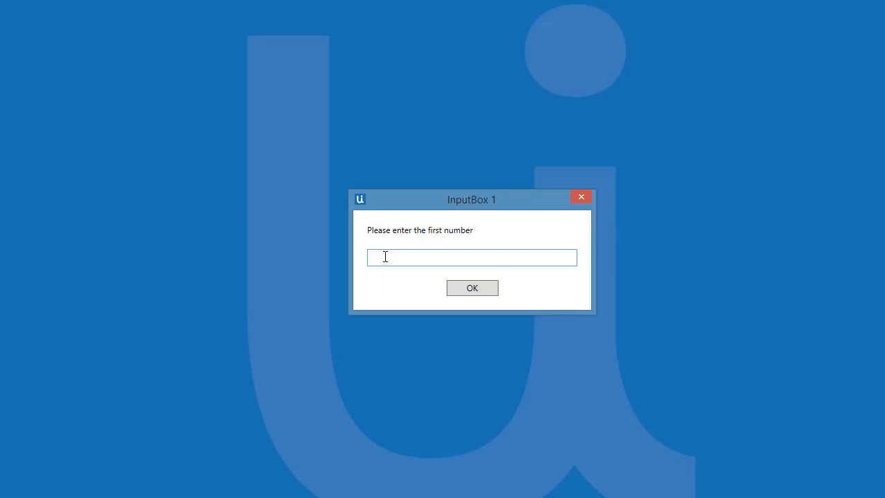
type("12")
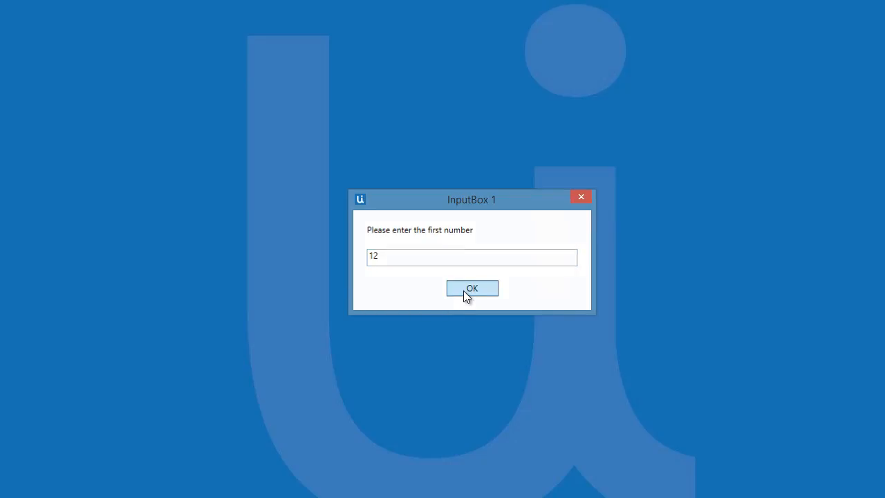
left_click(471, 287)
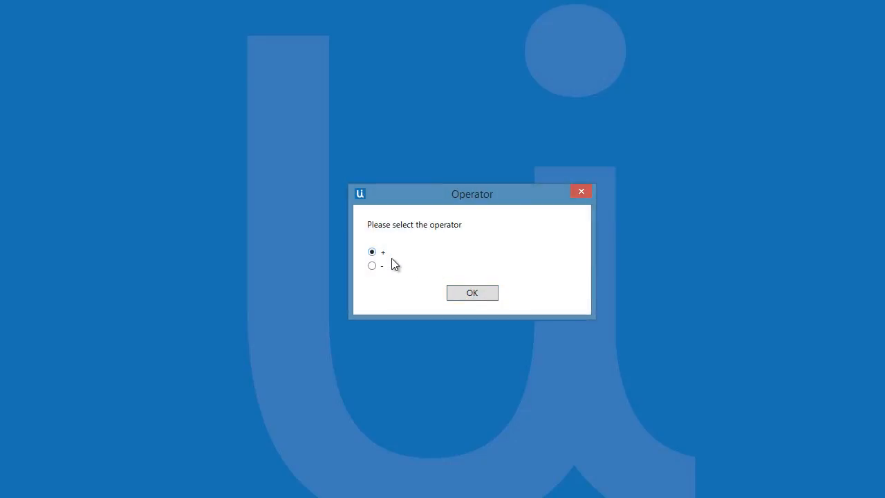
left_click(471, 292)
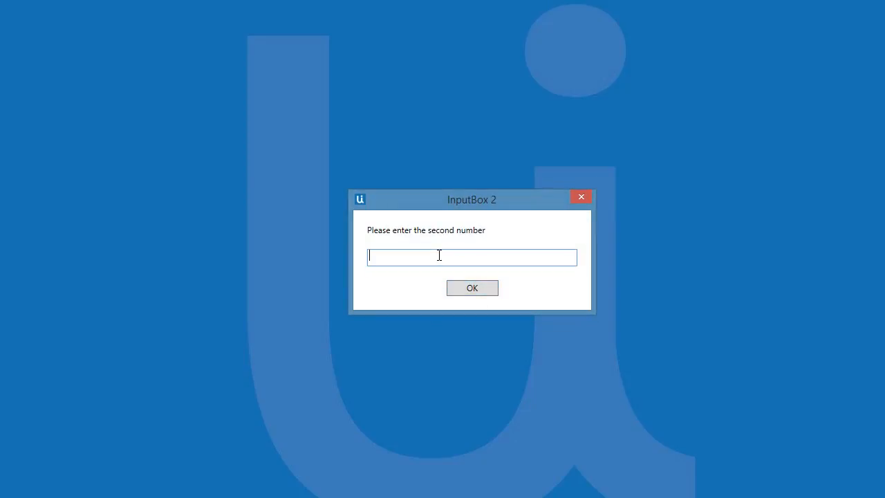
type("12")
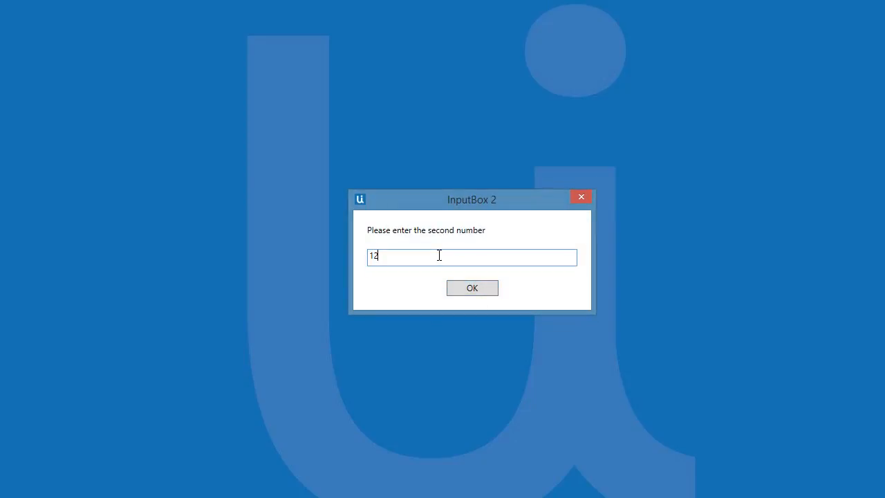
left_click(471, 288)
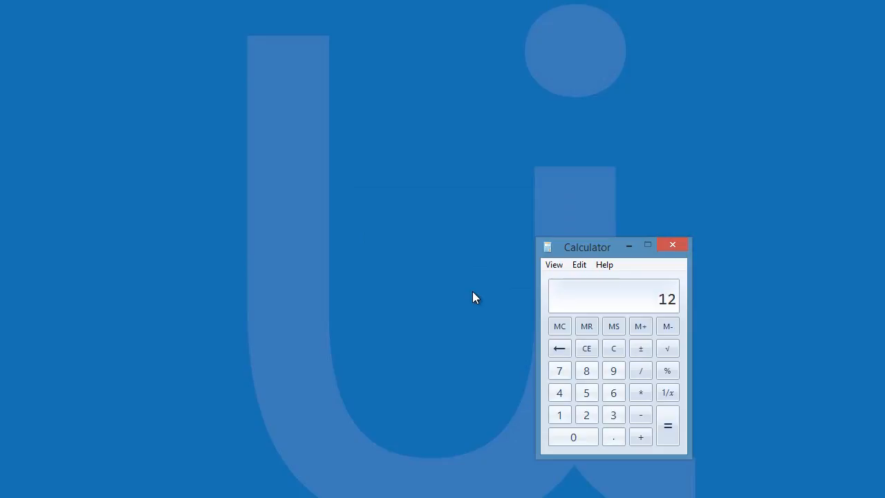
left_click(639, 436)
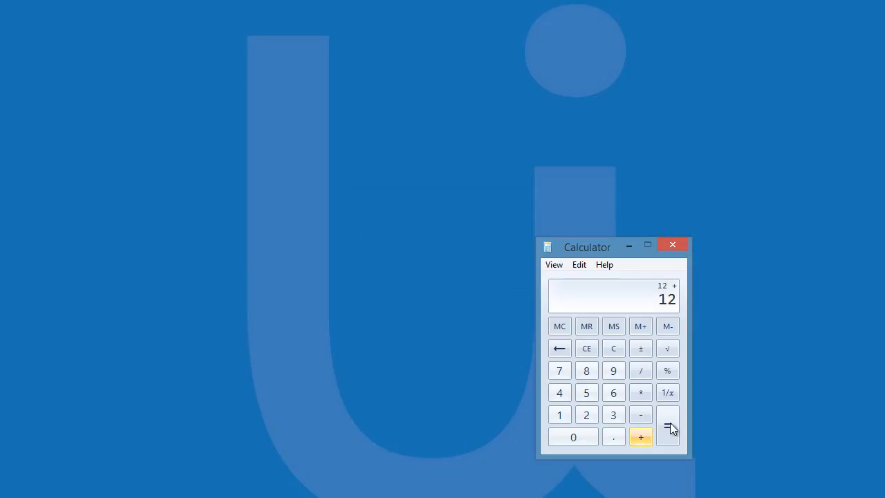
left_click(667, 422)
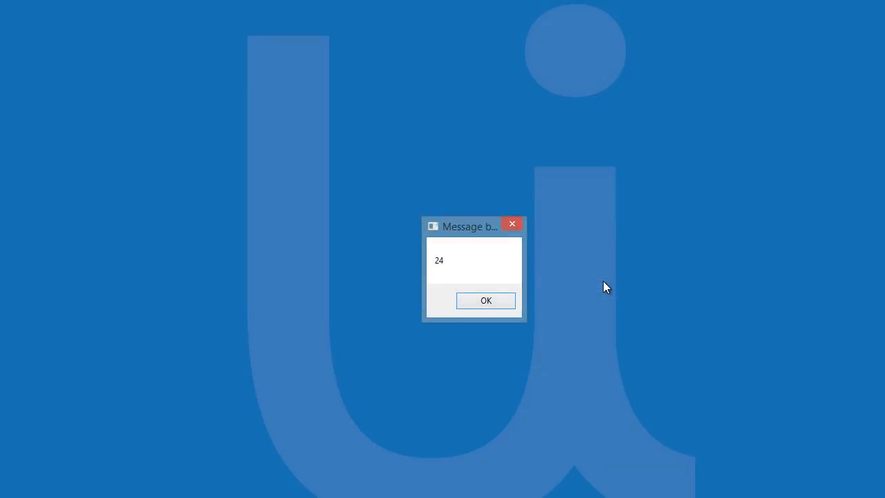
mouse_move(573, 295)
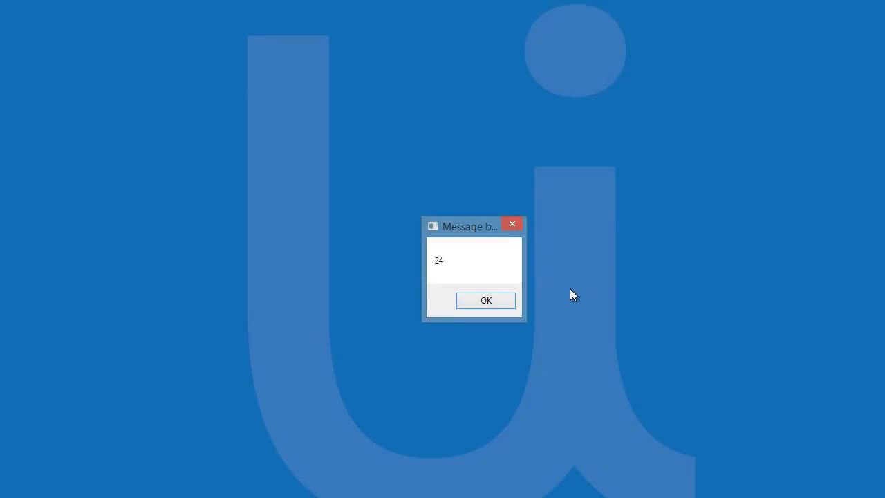
left_click(486, 300)
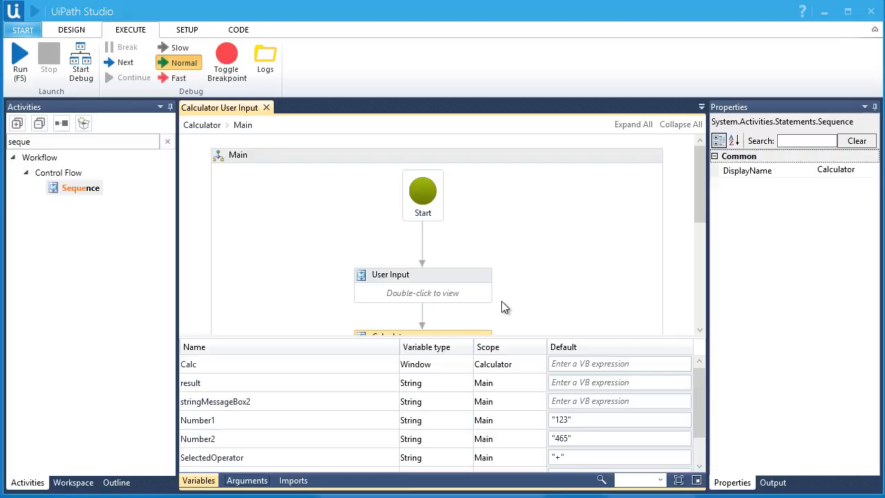
mouse_move(492, 300)
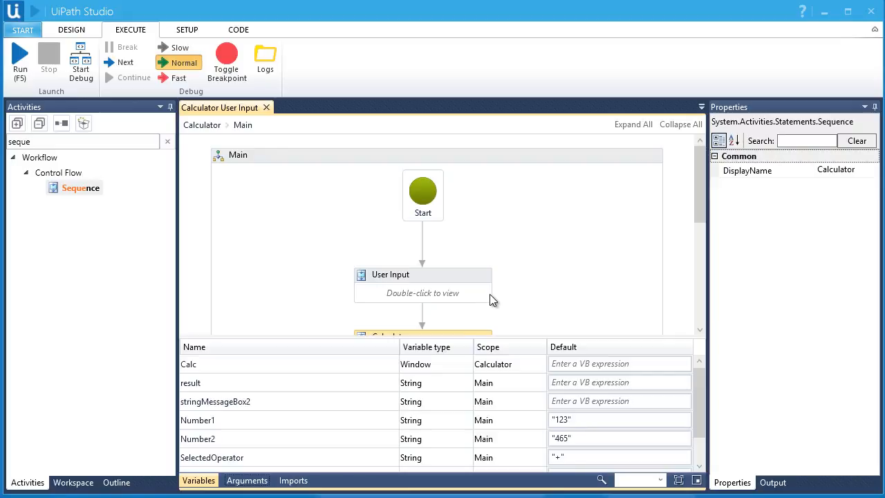
Rerun with 12, - and 12, dismiss the 0 result, and hide the variables.
left_click(19, 67)
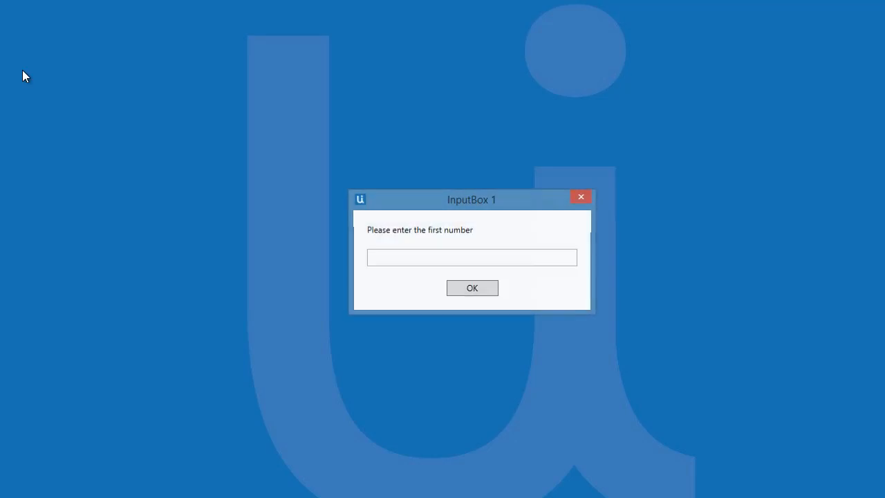
type("12")
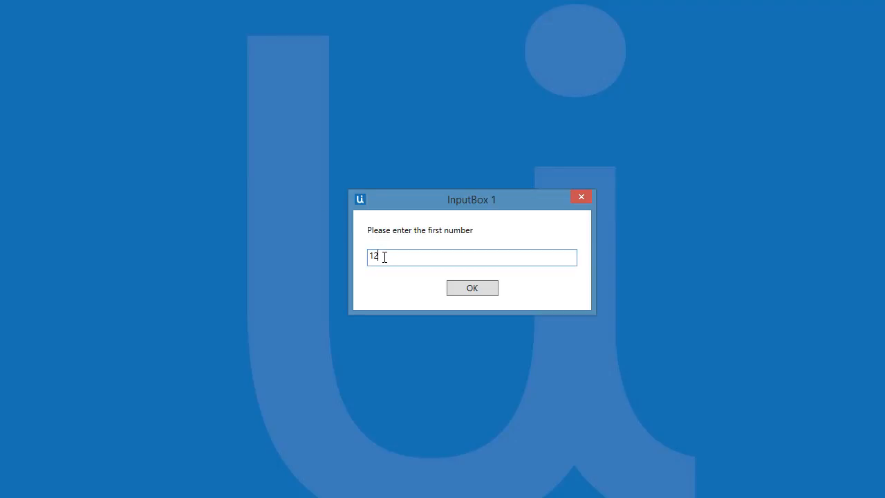
left_click(471, 288)
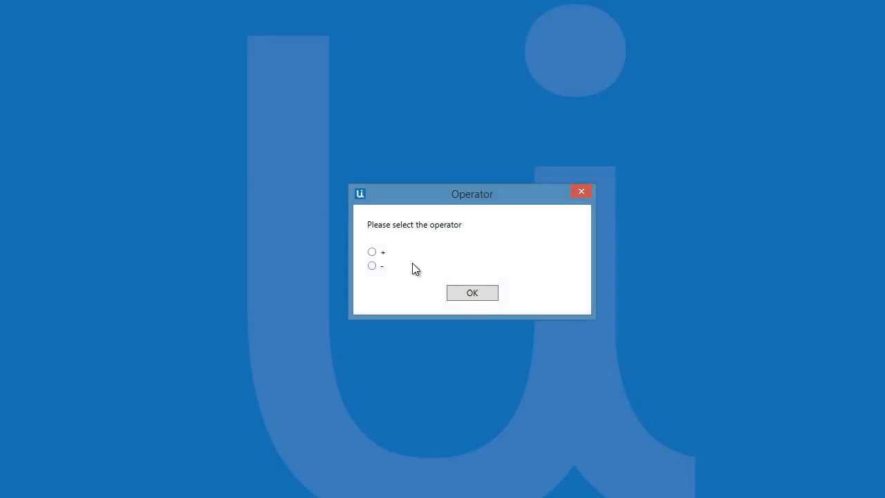
left_click(371, 265)
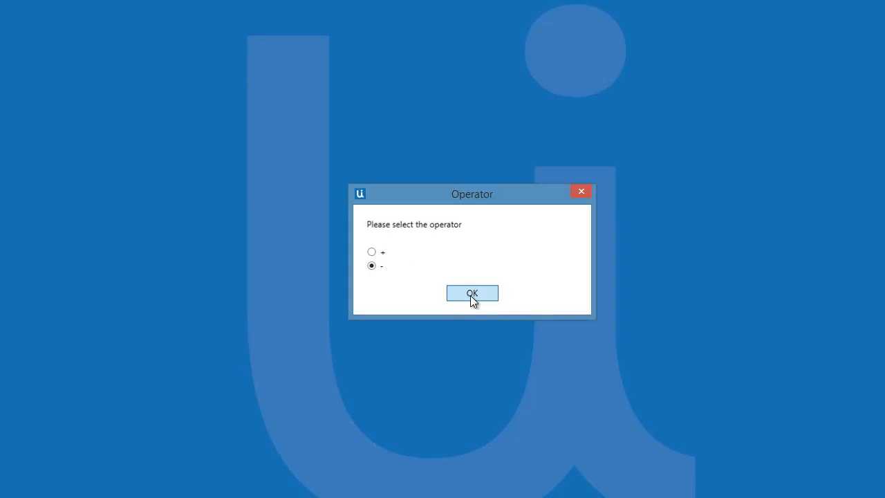
left_click(471, 292)
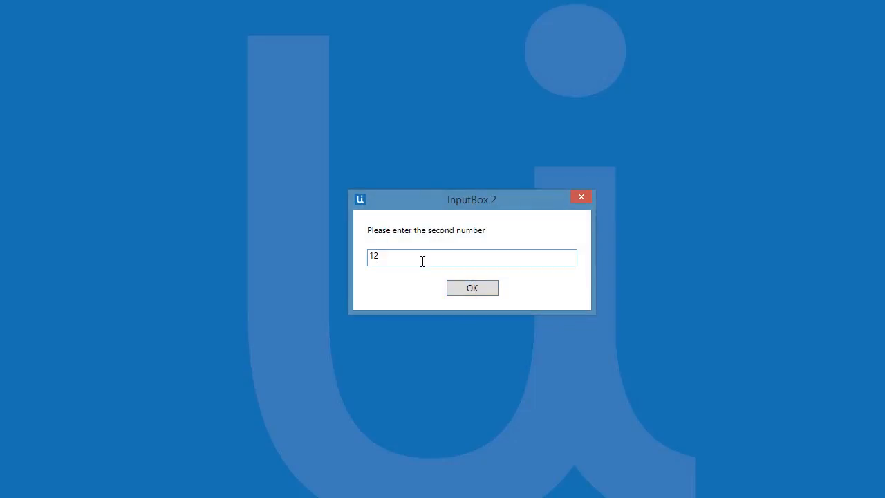
left_click(471, 287)
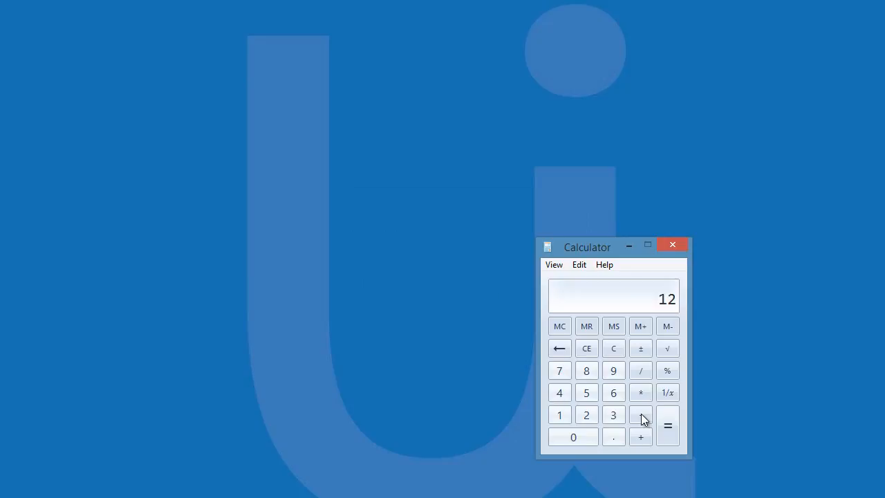
left_click(640, 414)
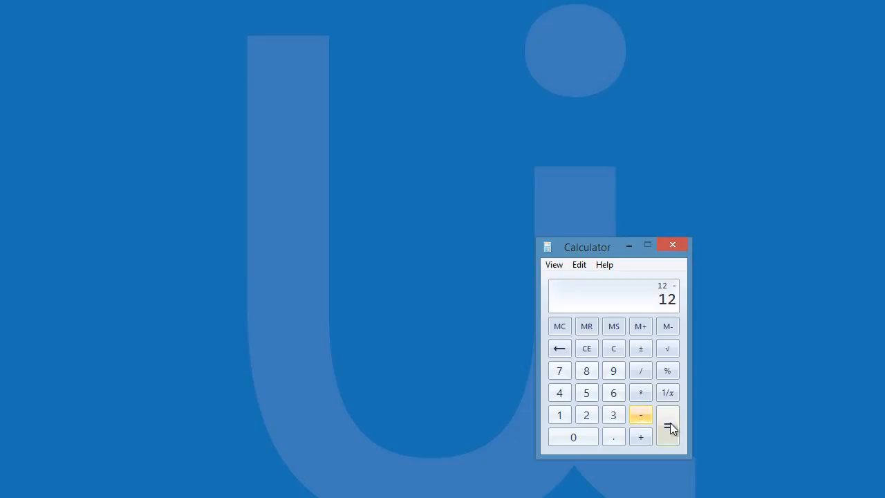
left_click(668, 425)
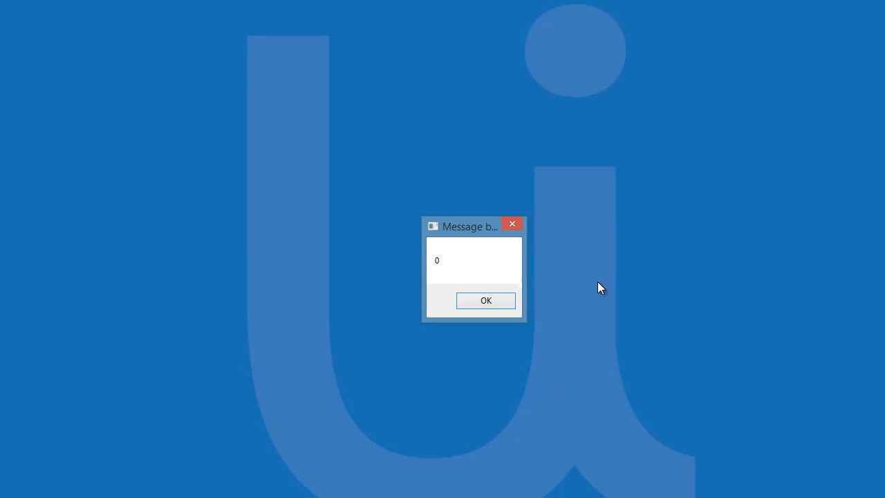
left_click(485, 299)
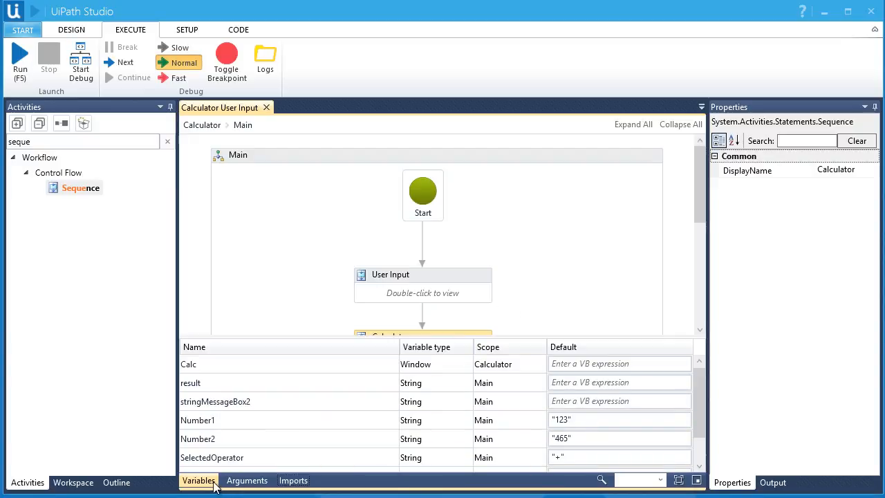
left_click(198, 479)
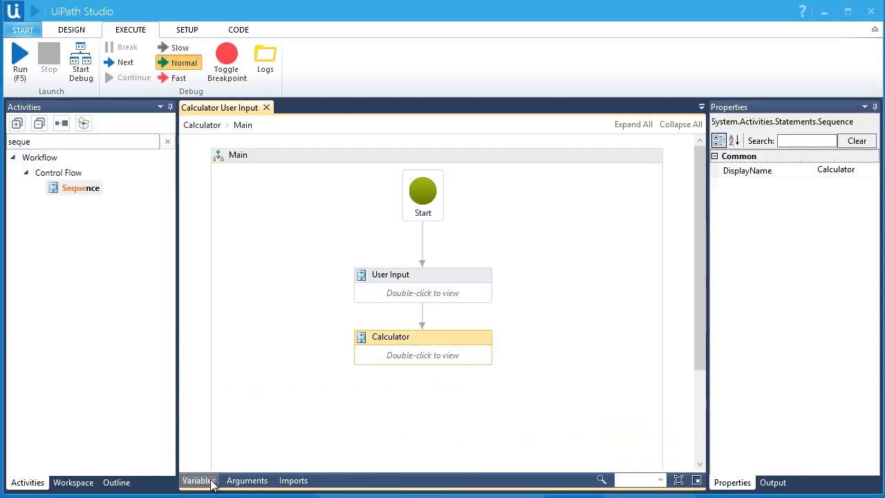